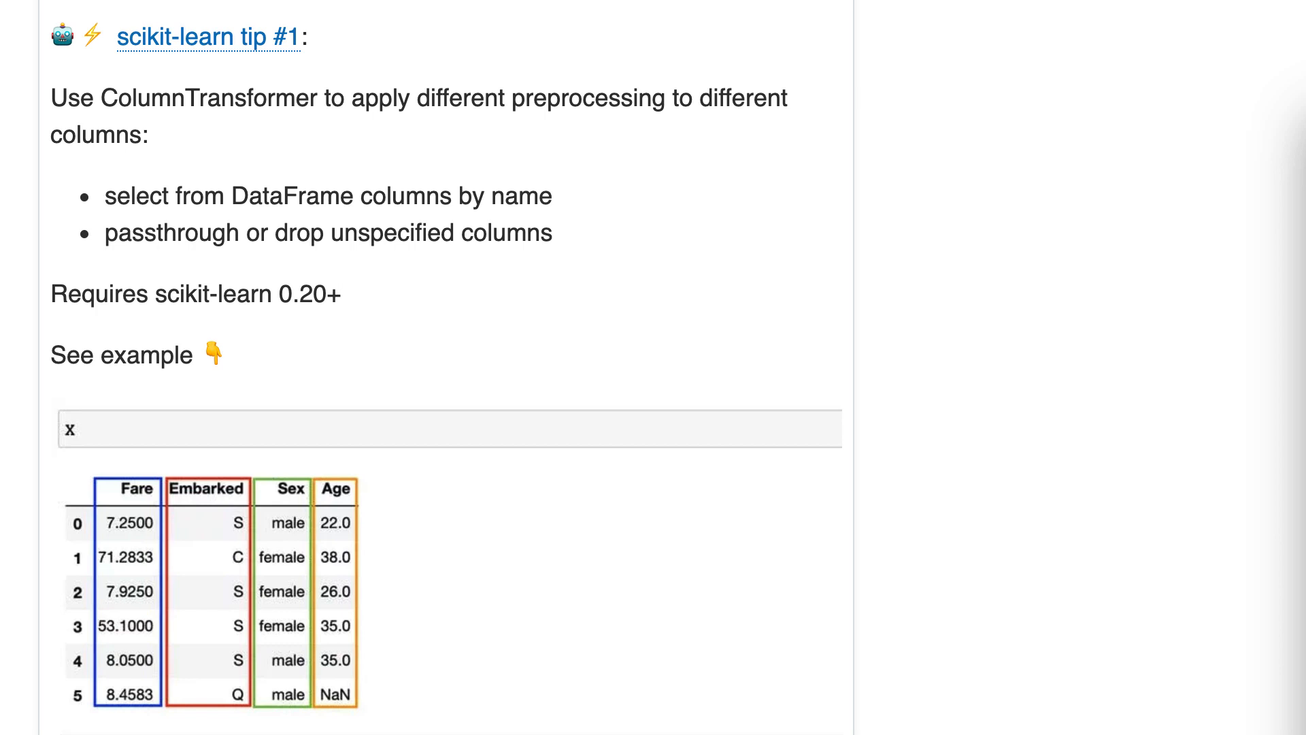
pyautogui.moveTo(560, 115)
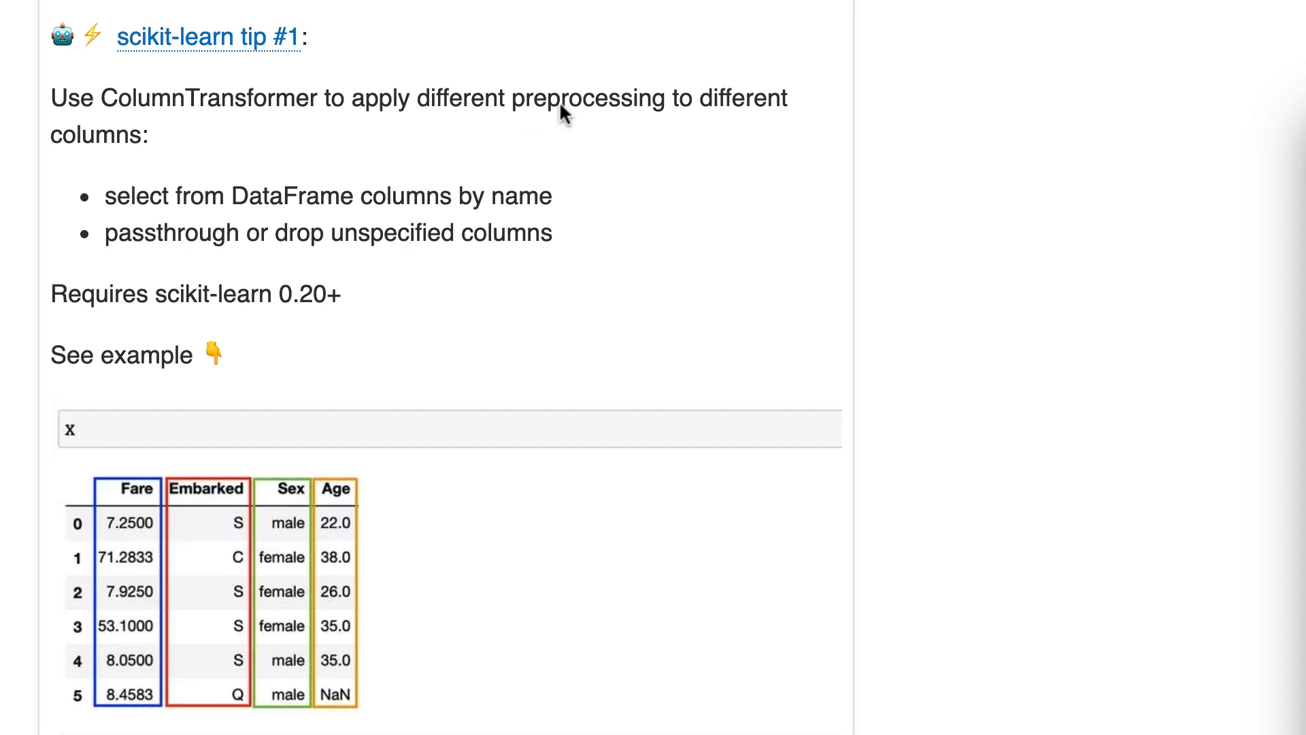
pyautogui.moveTo(781, 128)
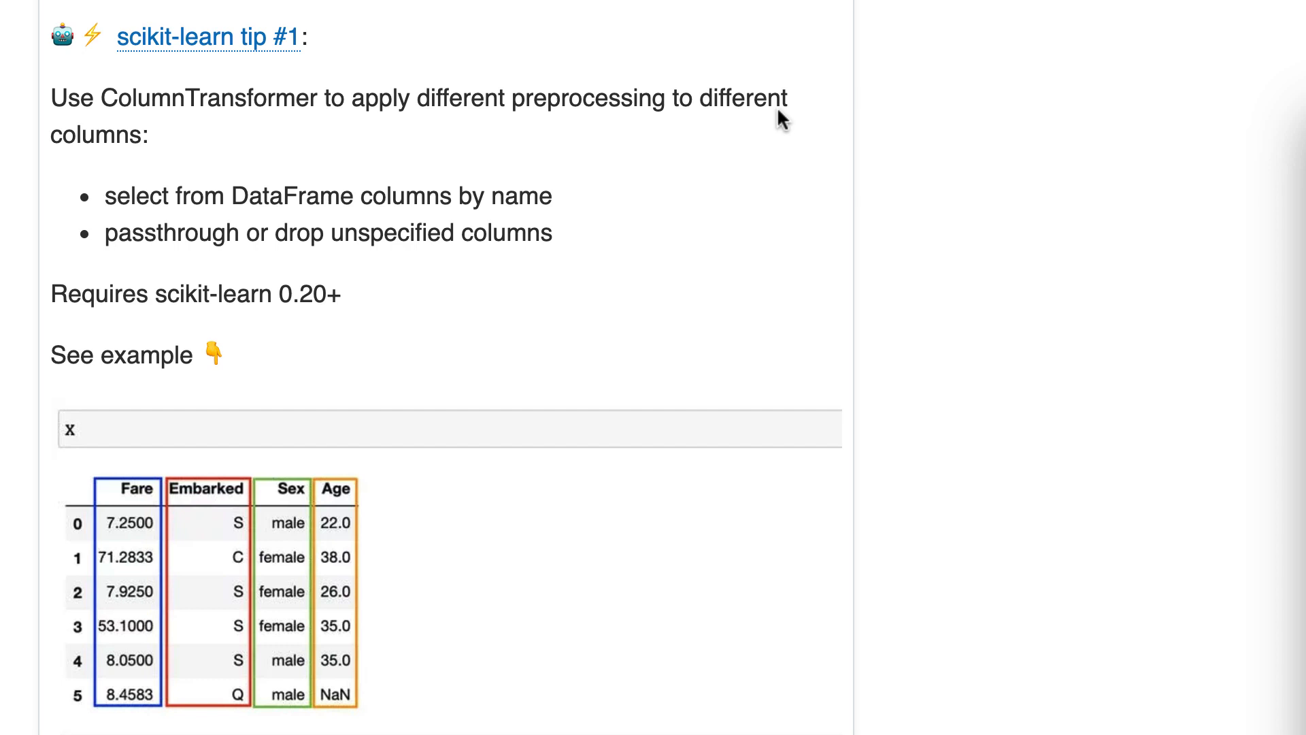
pyautogui.moveTo(384, 217)
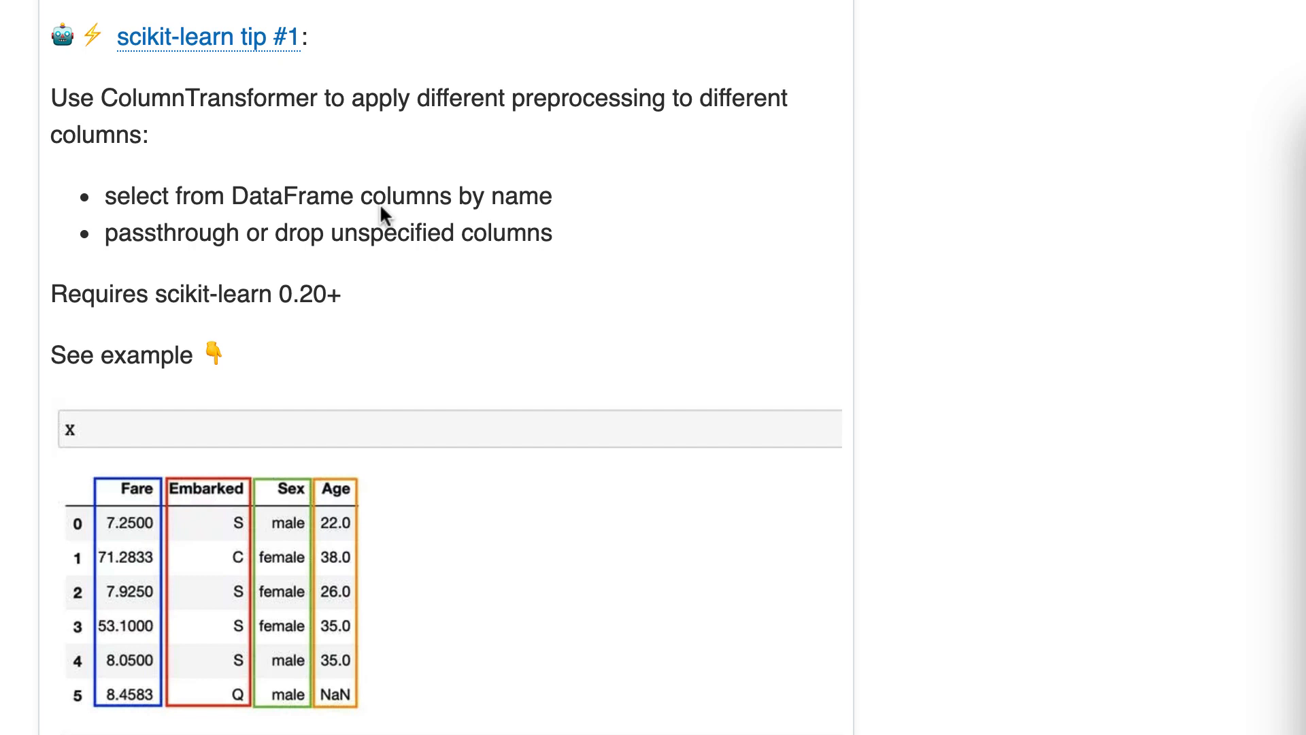
pyautogui.moveTo(272, 193)
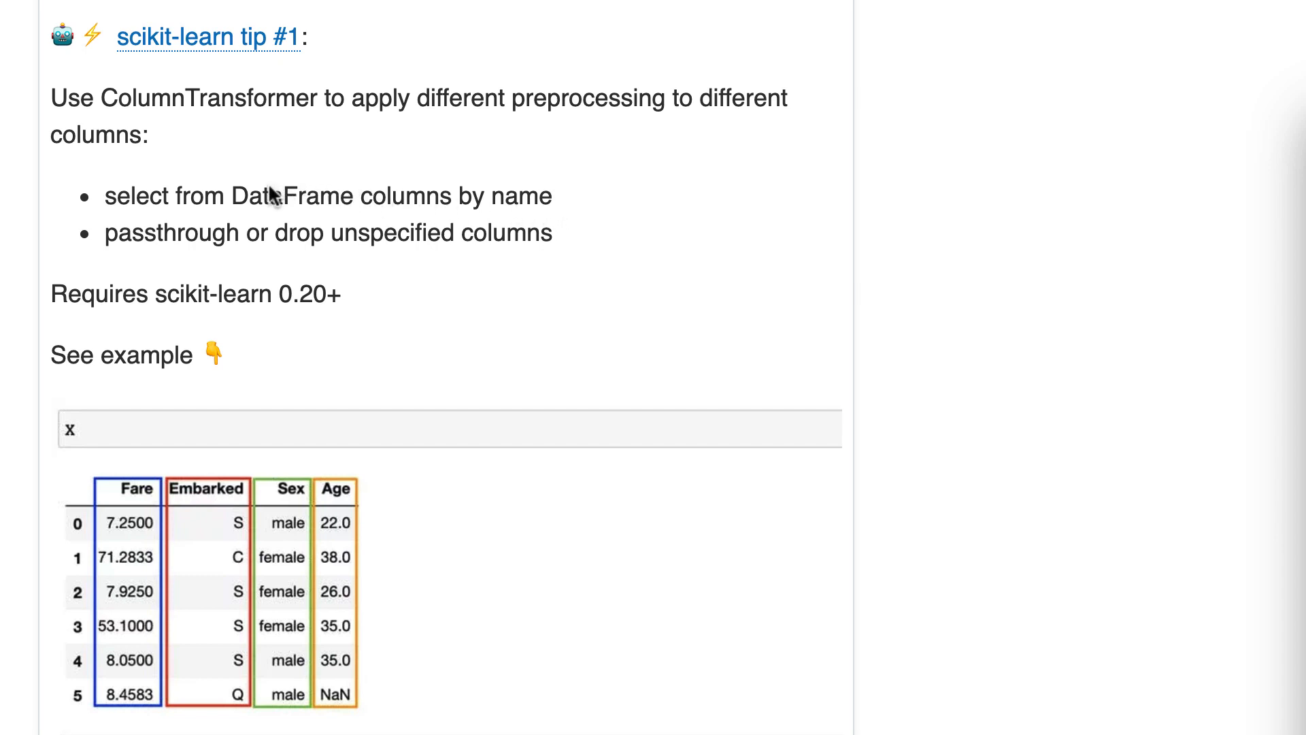
pyautogui.moveTo(383, 208)
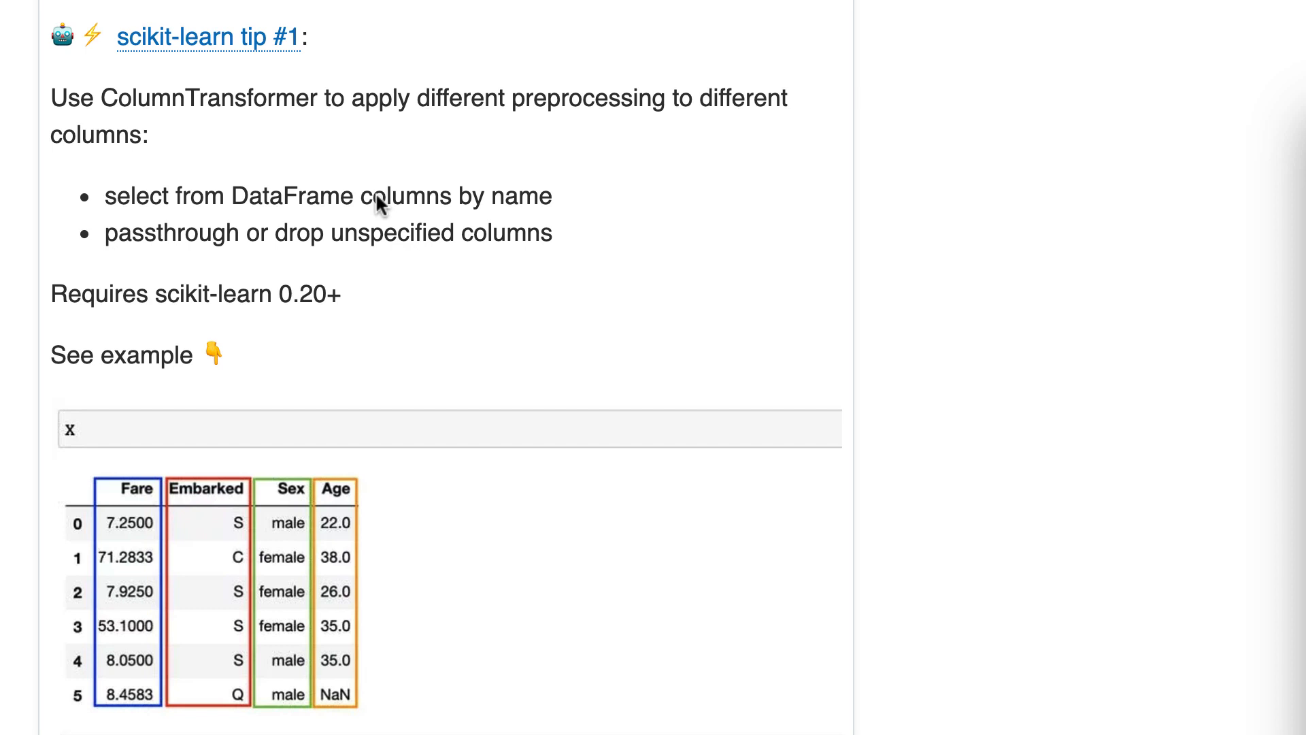
pyautogui.moveTo(230, 368)
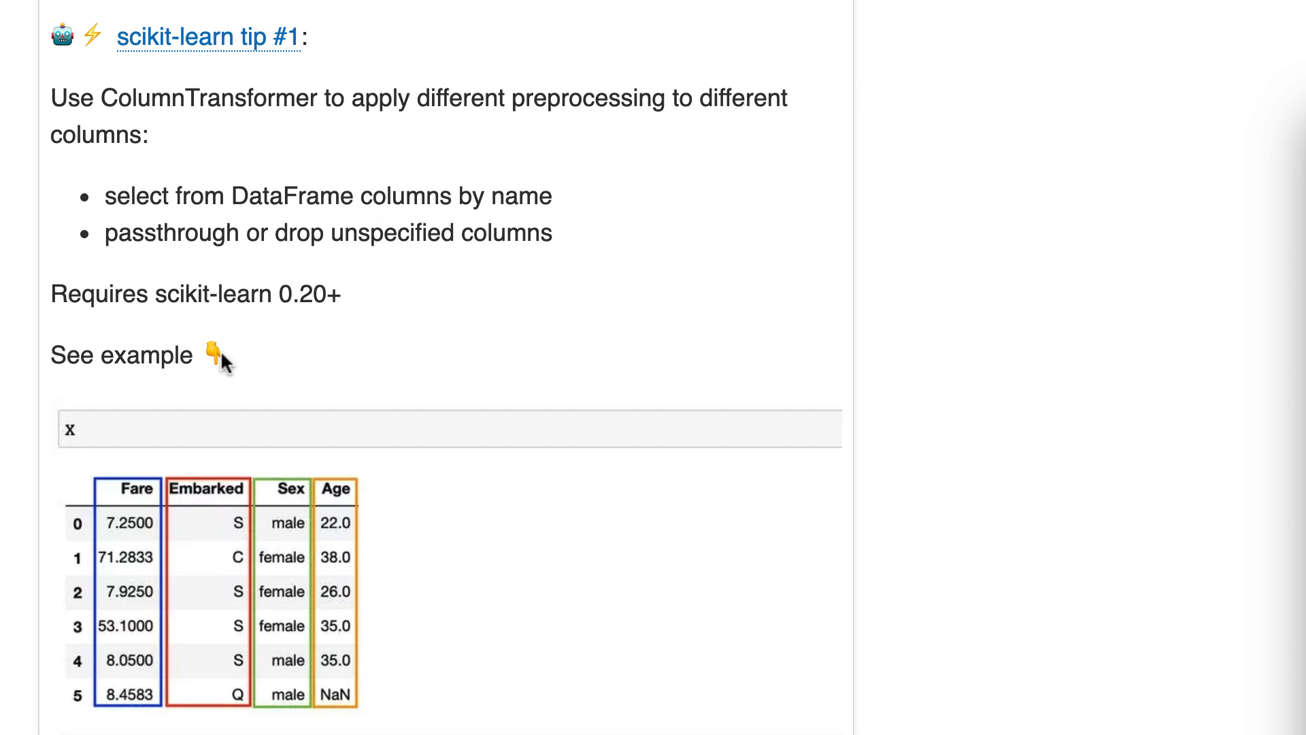
pyautogui.moveTo(408, 351)
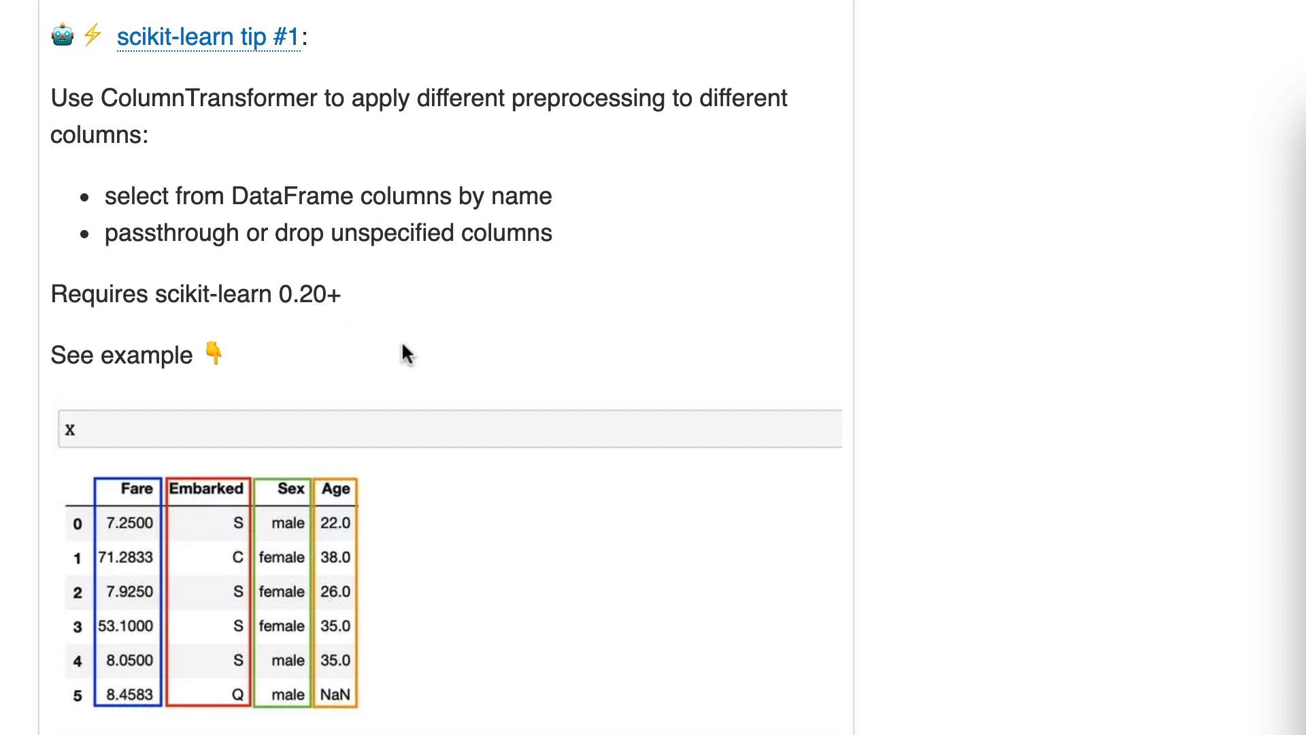
pyautogui.moveTo(49, 604)
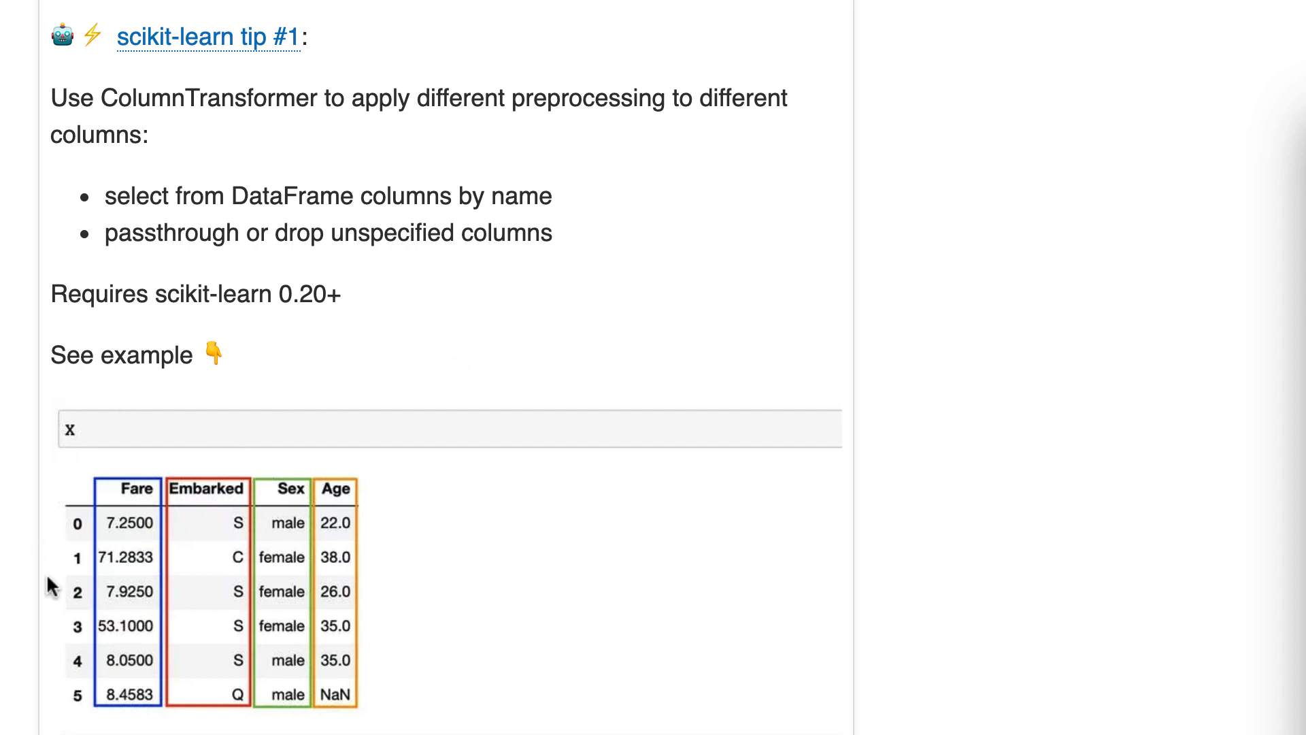
pyautogui.moveTo(250, 639)
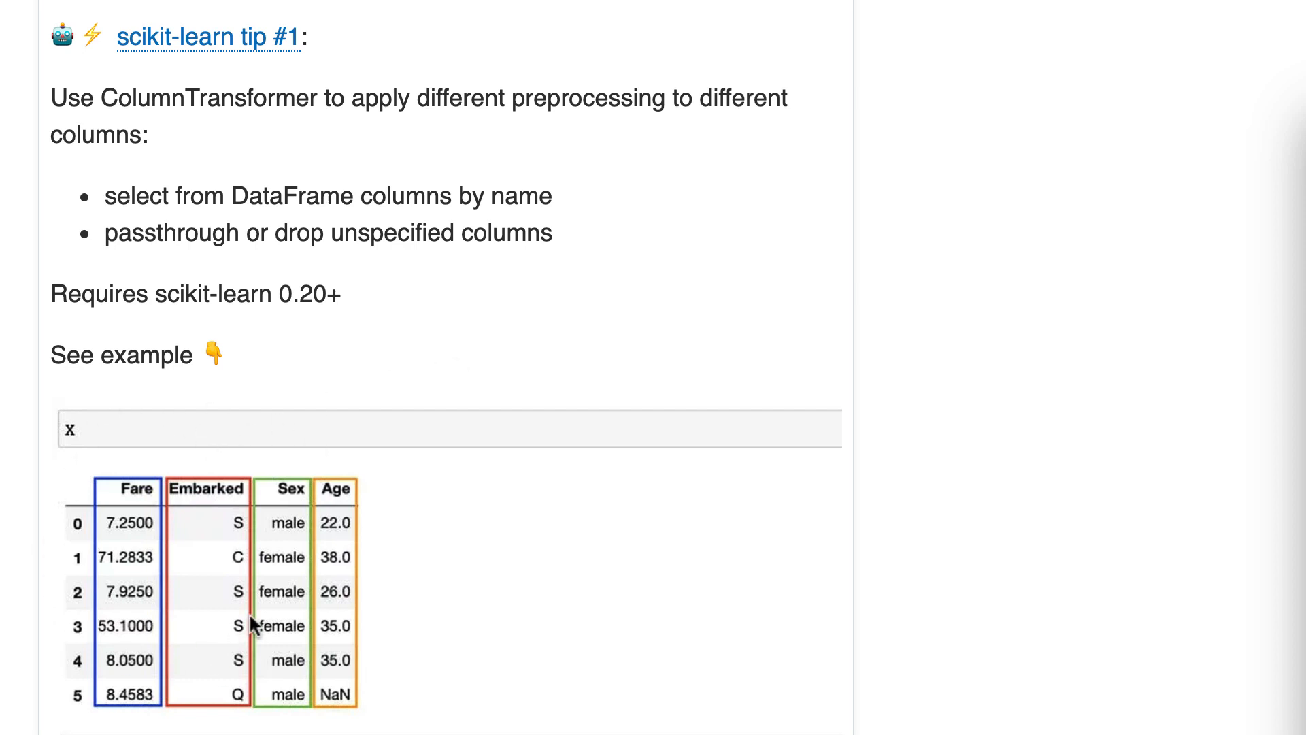
pyautogui.moveTo(417, 619)
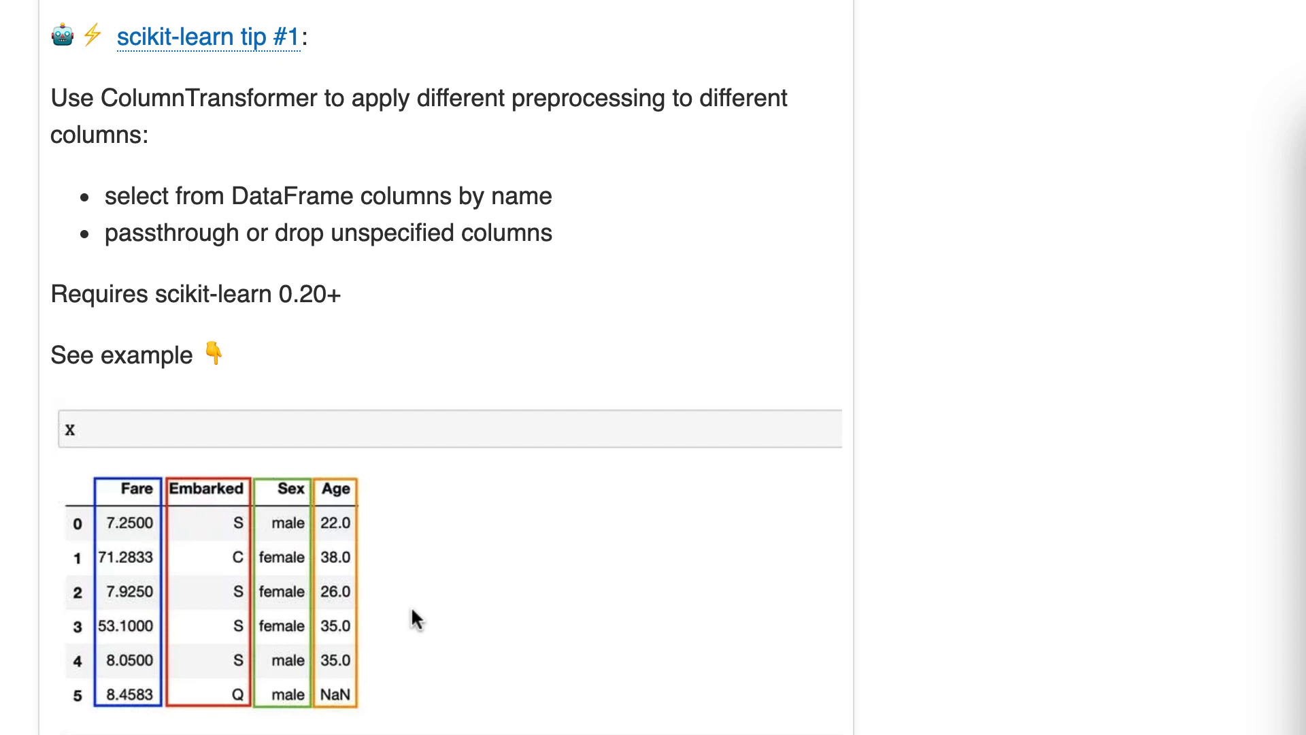
pyautogui.scroll(-3)
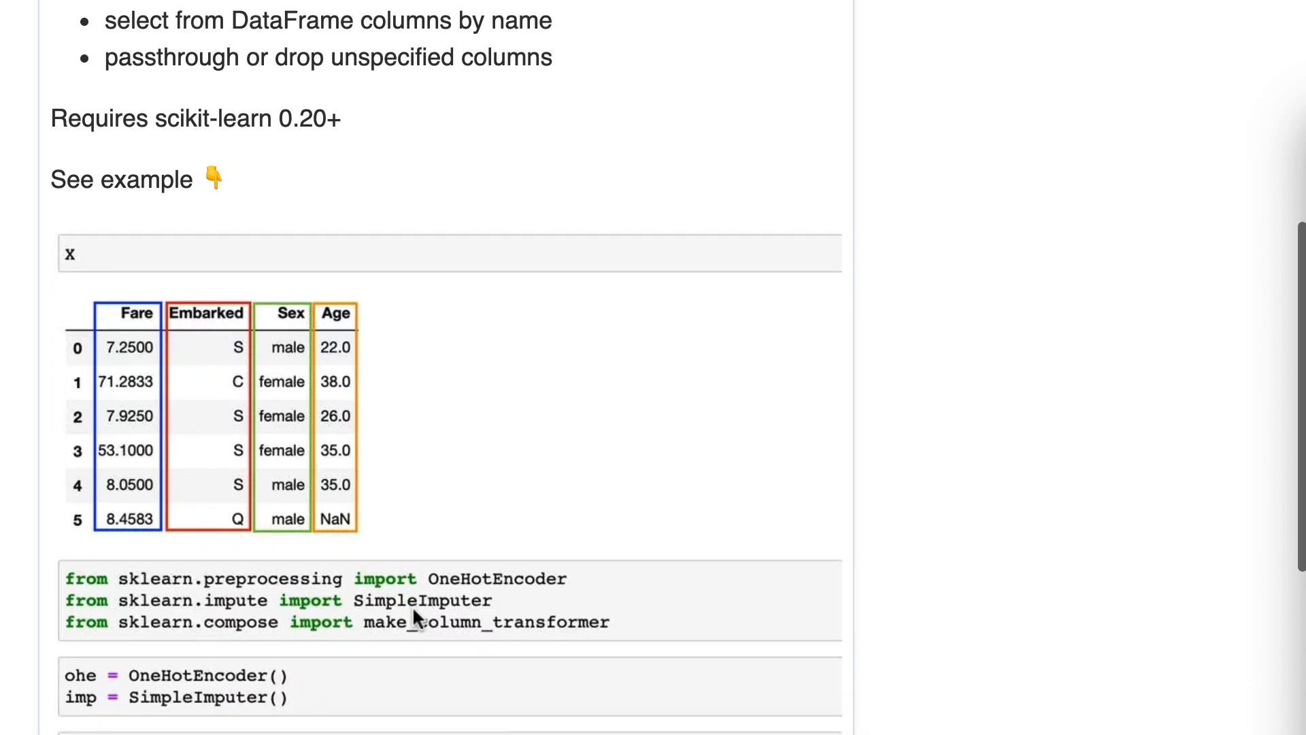
pyautogui.scroll(-3)
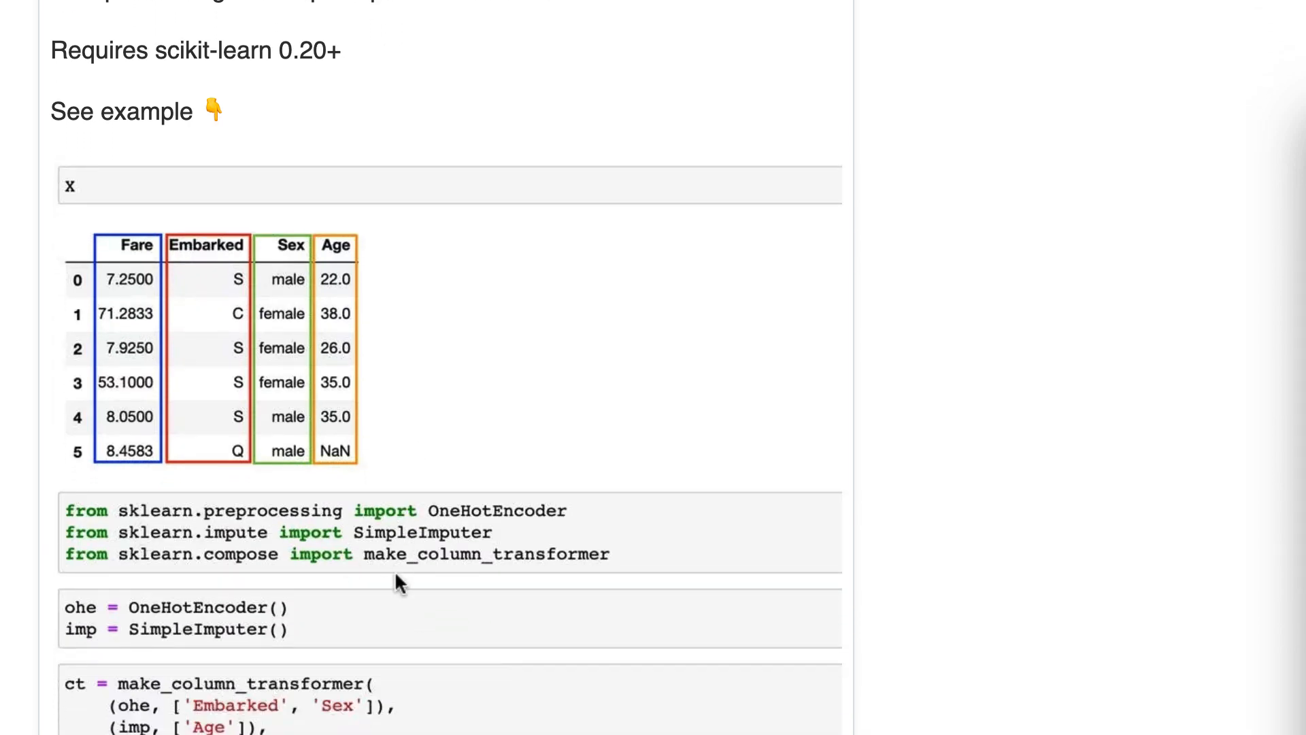
pyautogui.moveTo(329, 625)
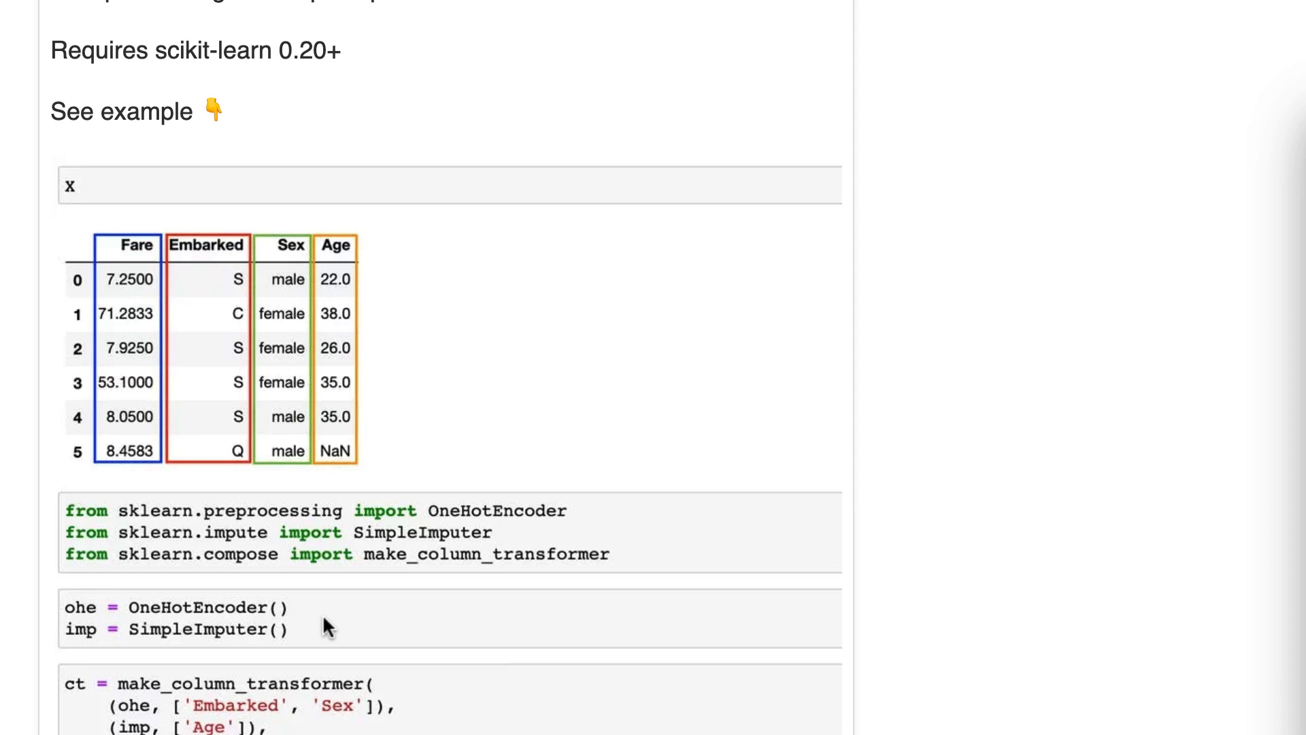
pyautogui.moveTo(268, 642)
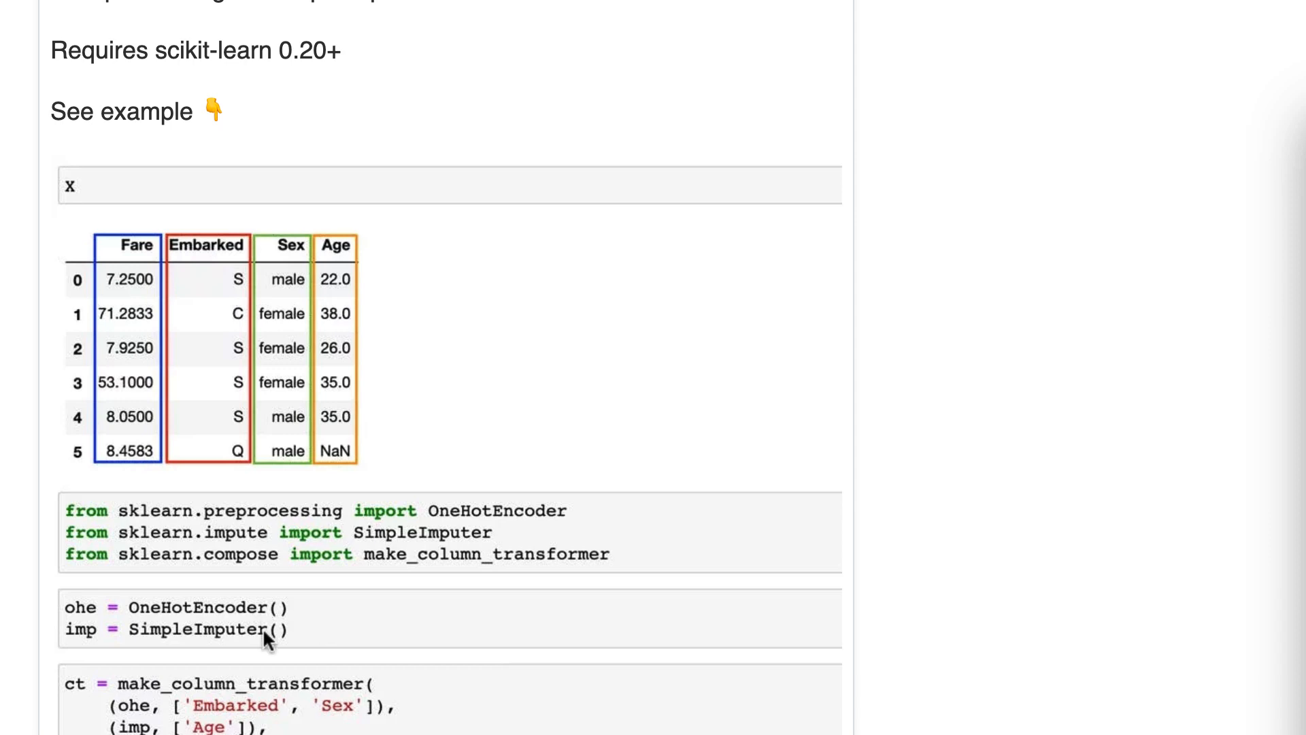
pyautogui.scroll(-3)
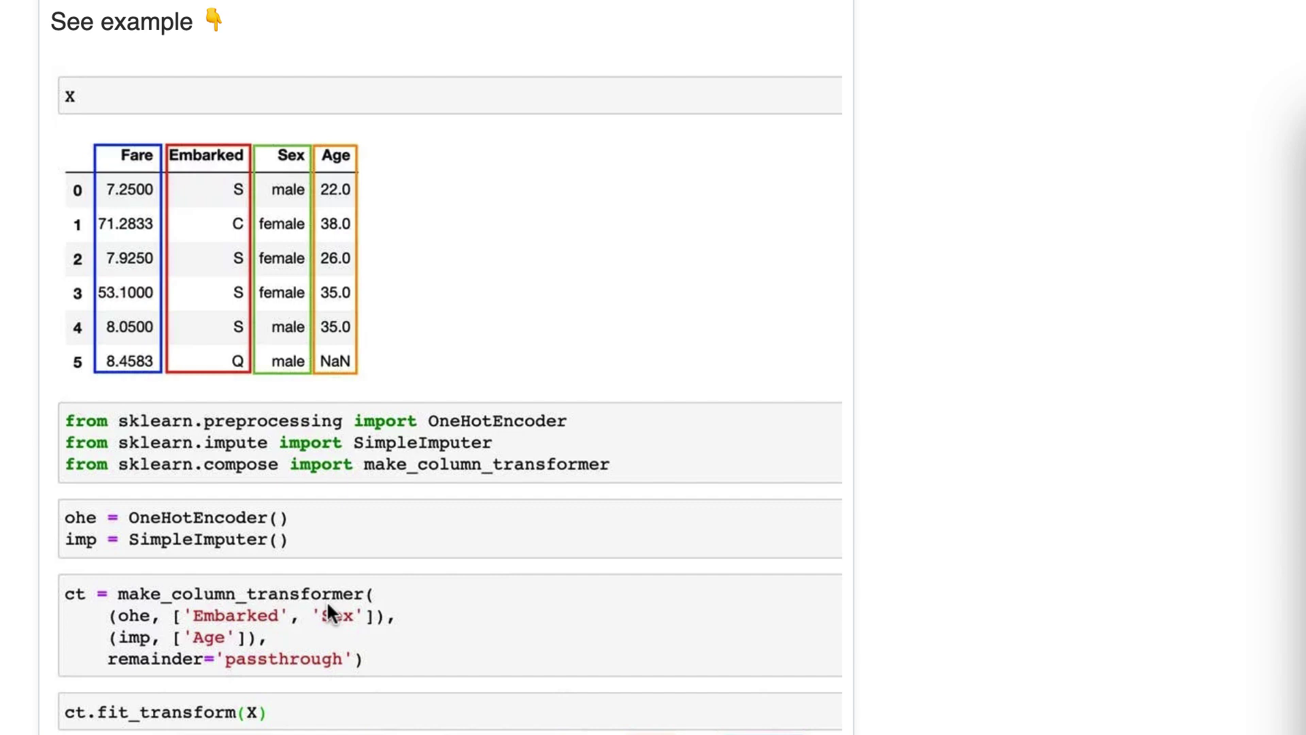
pyautogui.moveTo(115, 610)
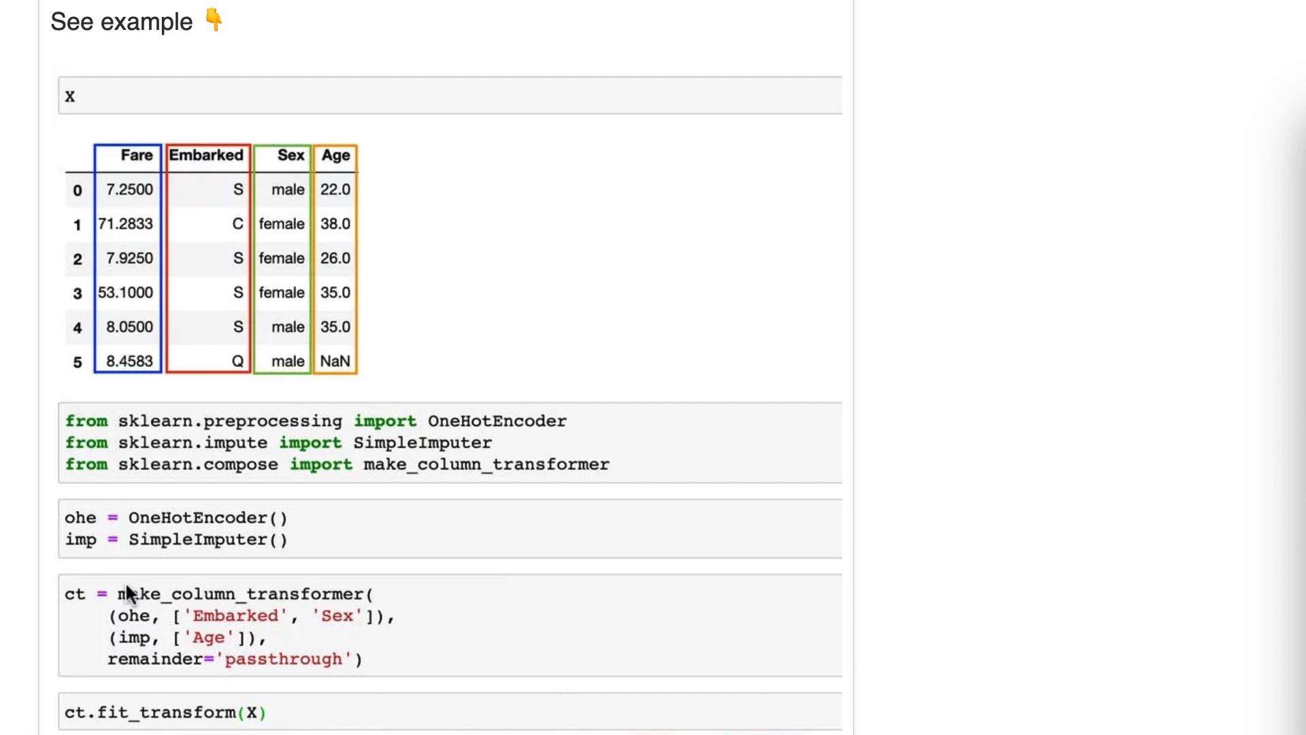
pyautogui.moveTo(372, 629)
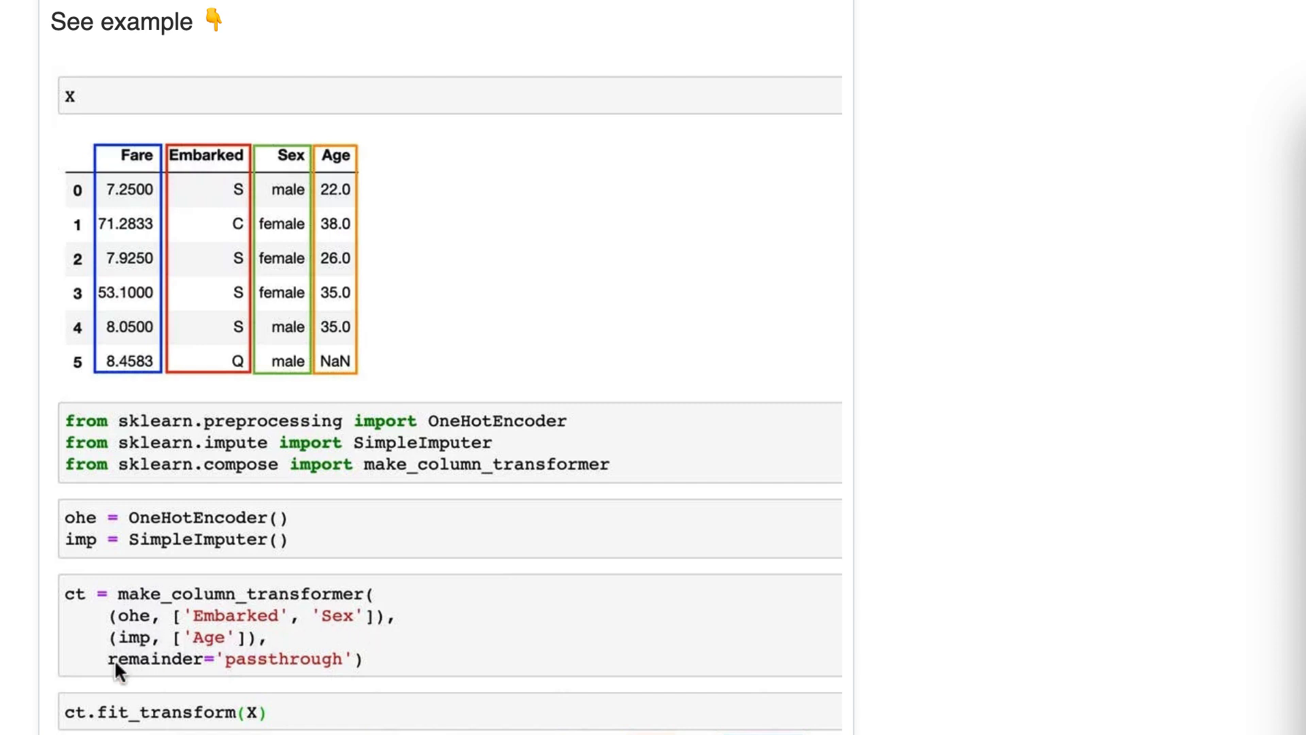
pyautogui.moveTo(306, 703)
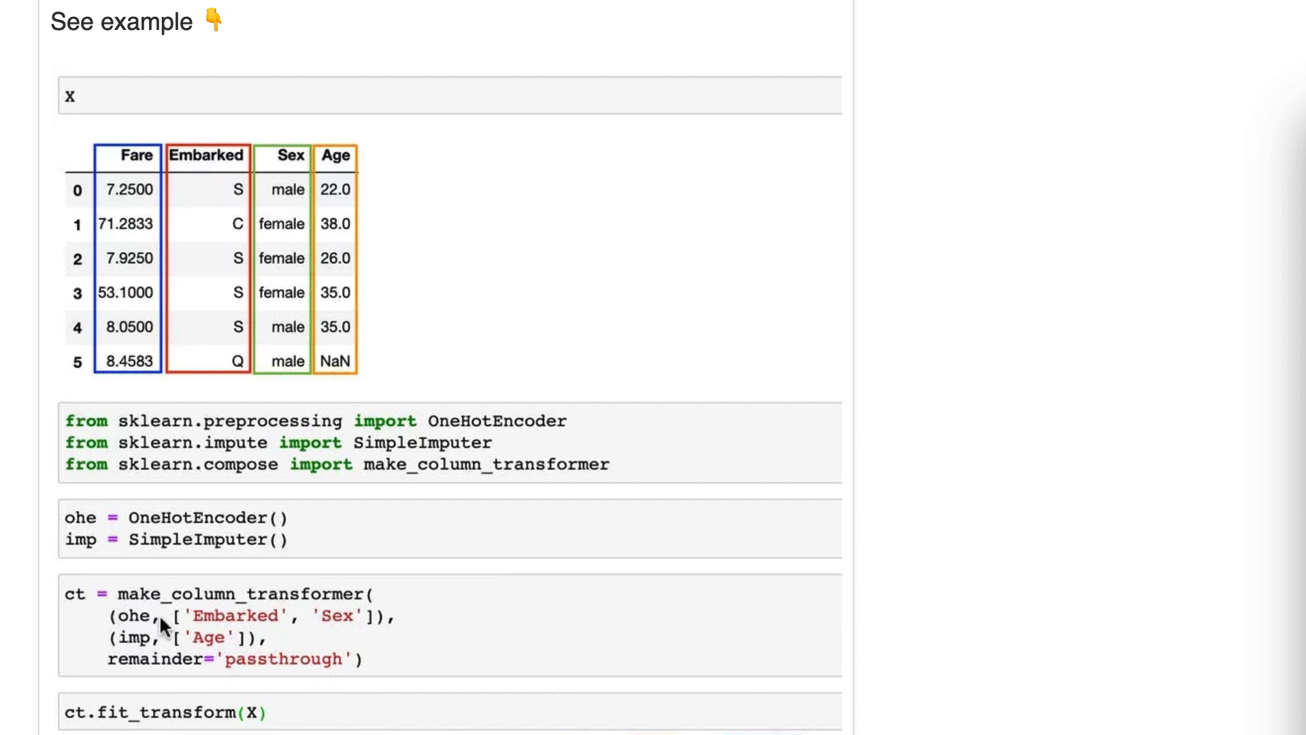
pyautogui.moveTo(234, 638)
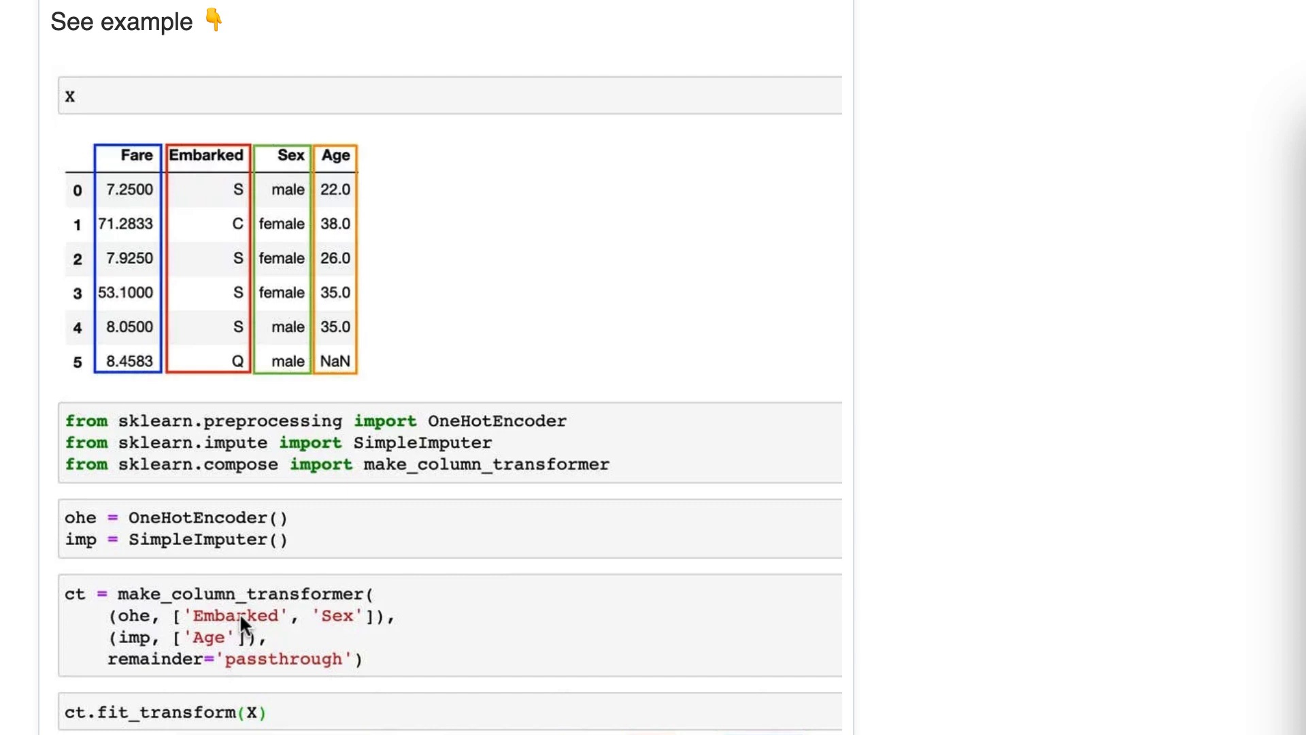
pyautogui.moveTo(221, 337)
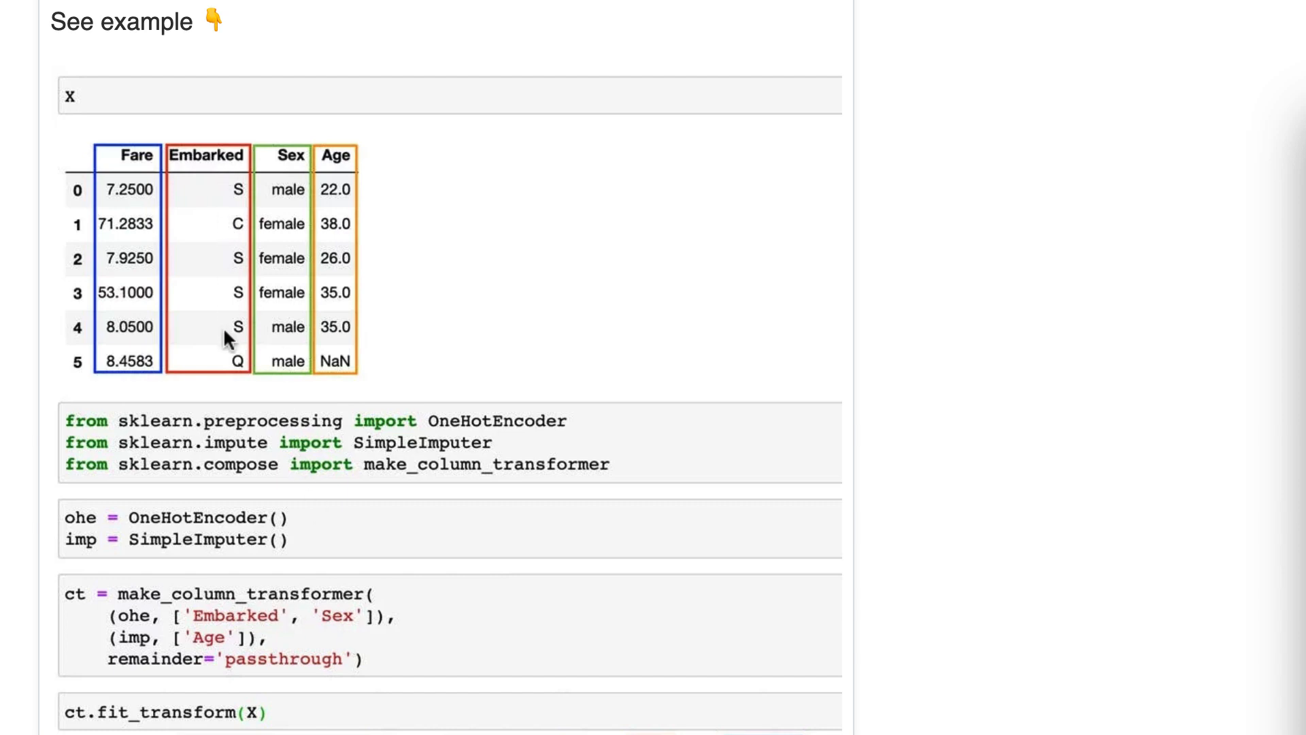
pyautogui.moveTo(286, 330)
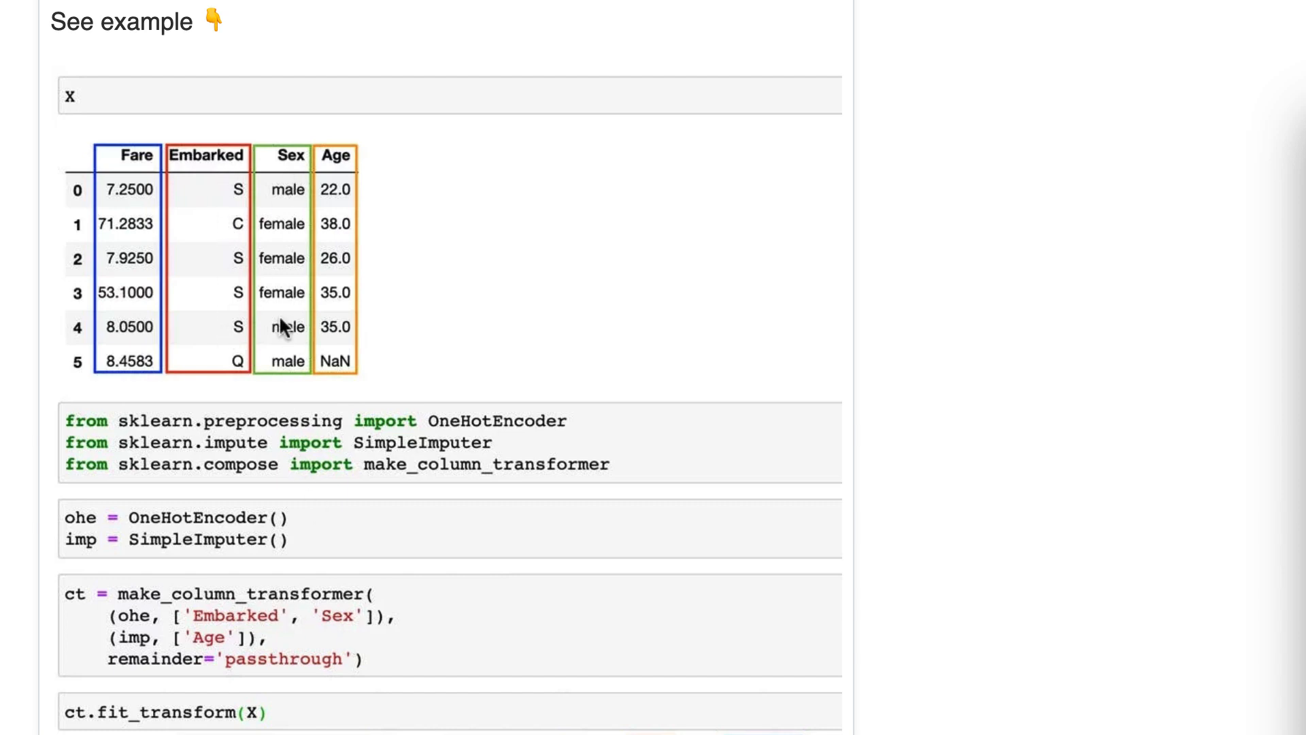
pyautogui.moveTo(213, 219)
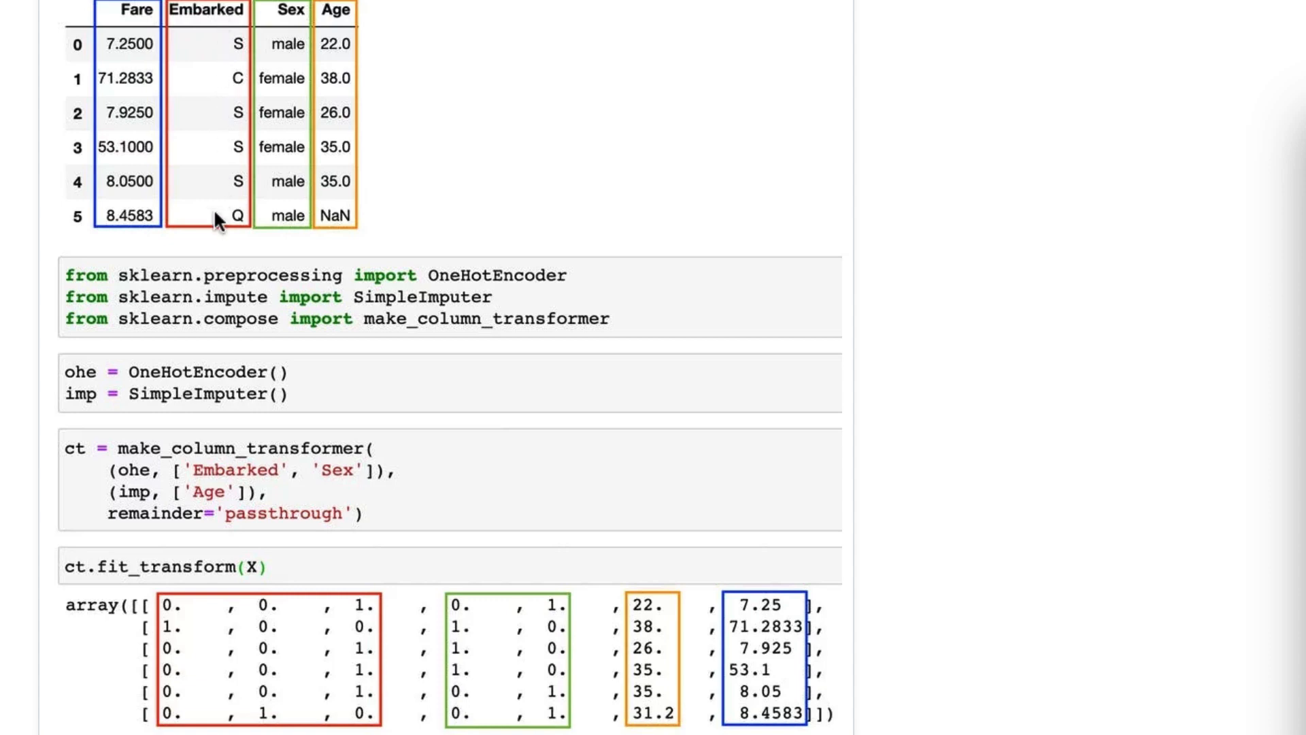
pyautogui.moveTo(200, 656)
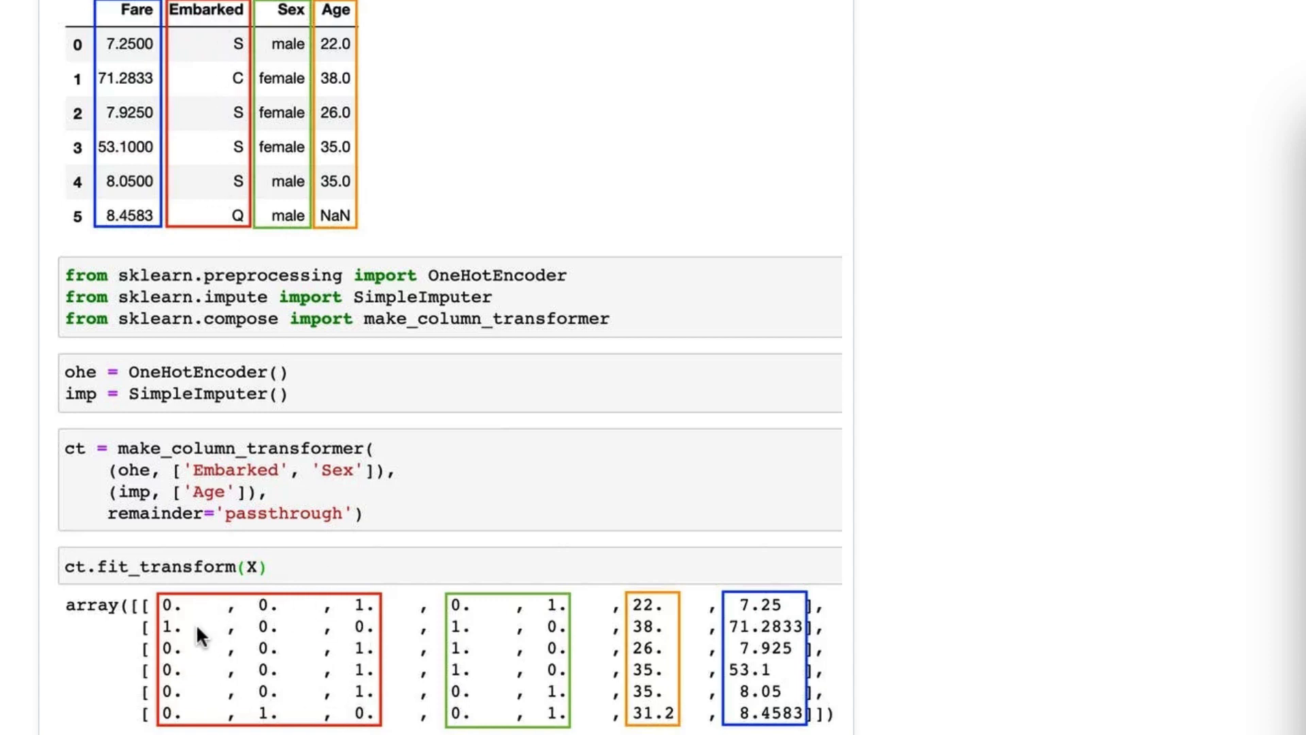
pyautogui.moveTo(286, 558)
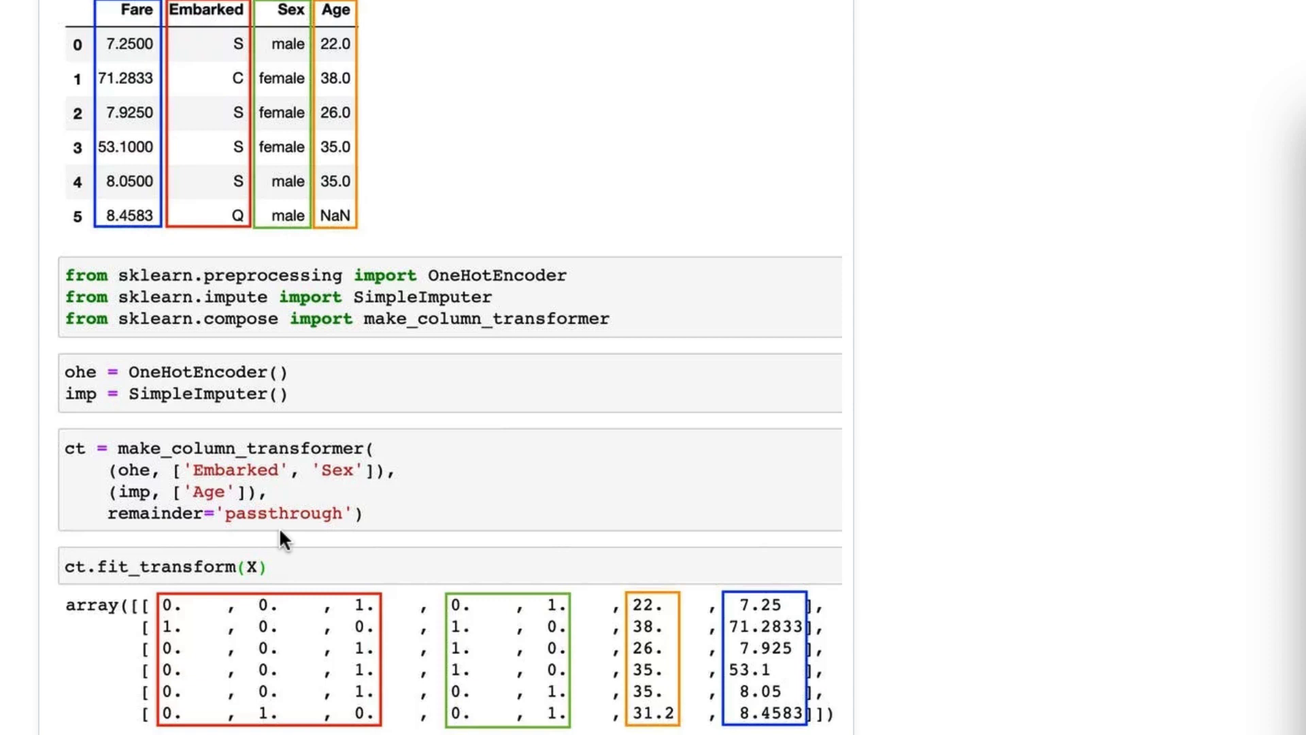
pyautogui.moveTo(286, 33)
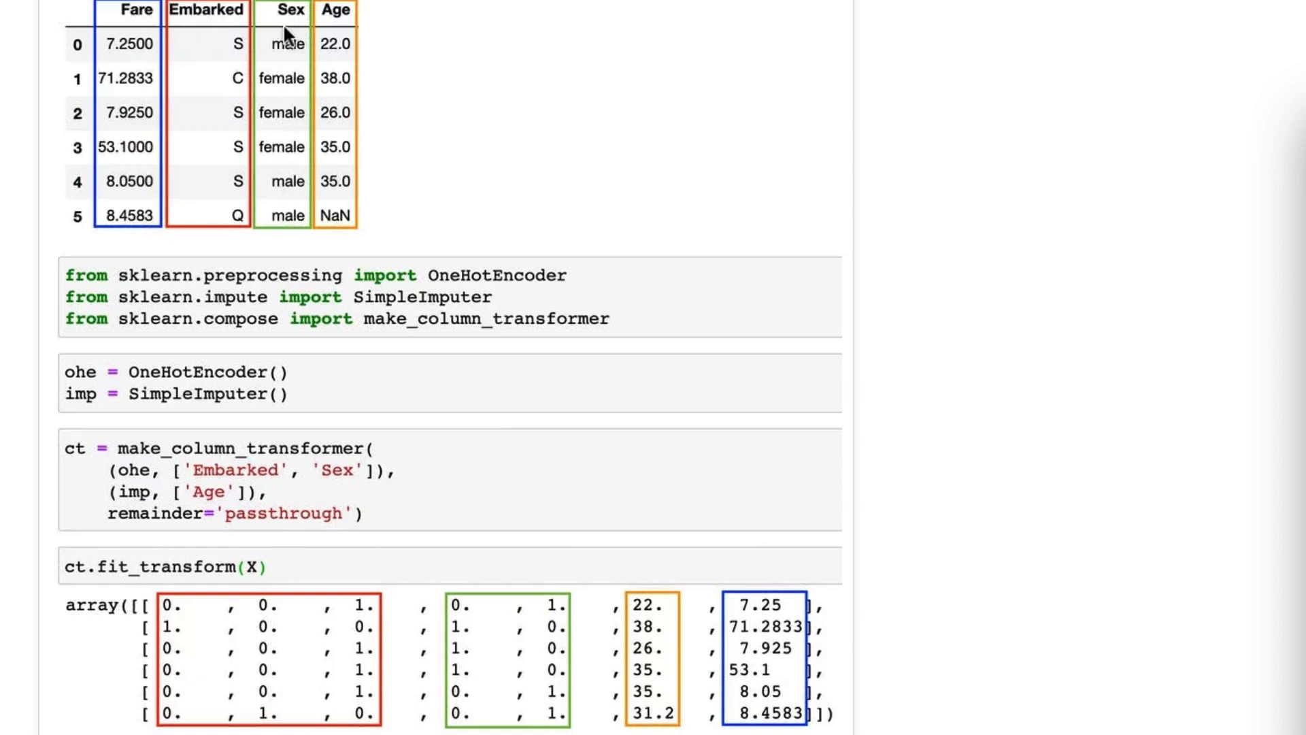
pyautogui.moveTo(607, 661)
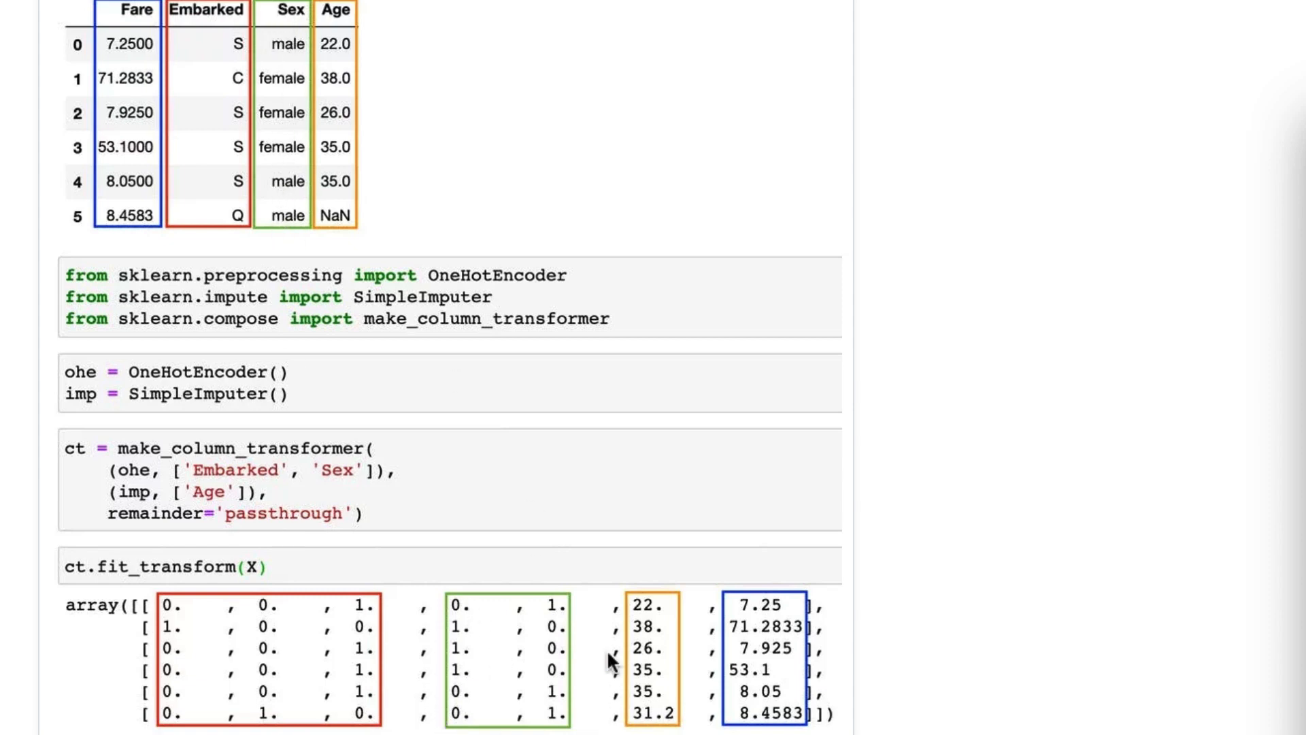
pyautogui.moveTo(136, 477)
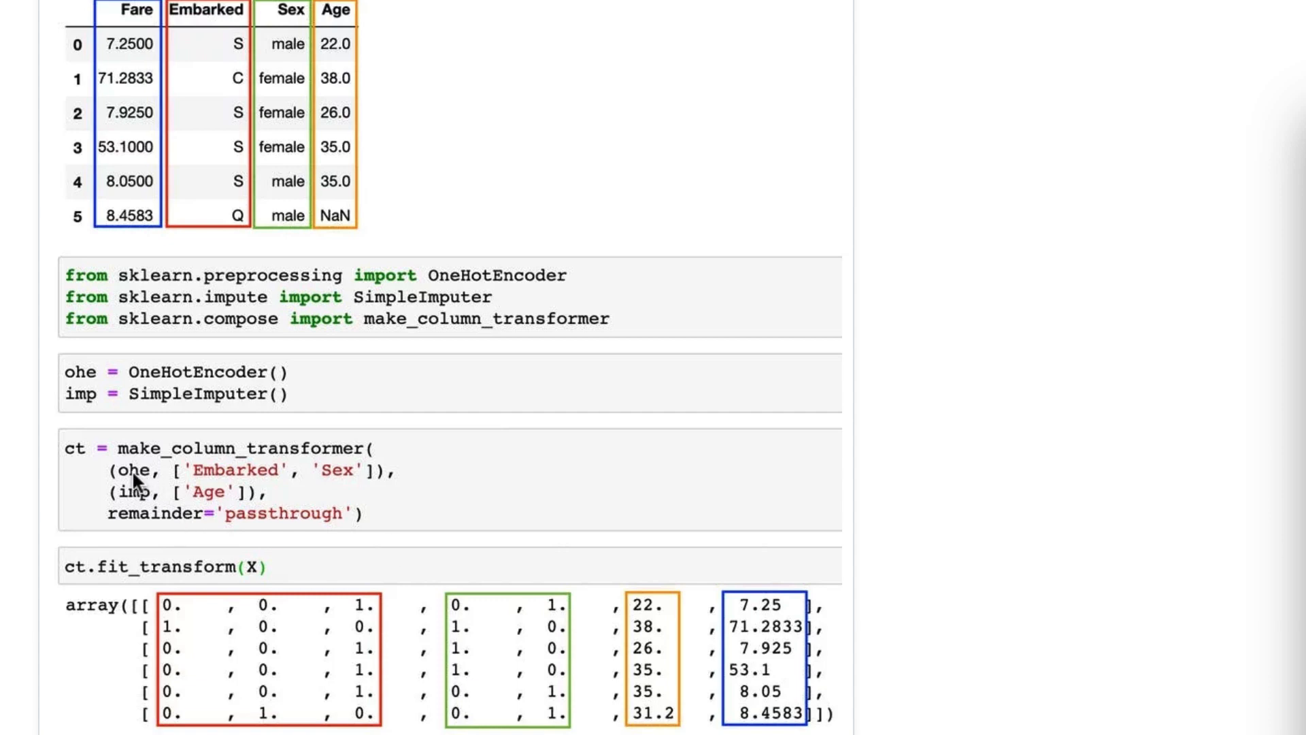
pyautogui.moveTo(349, 533)
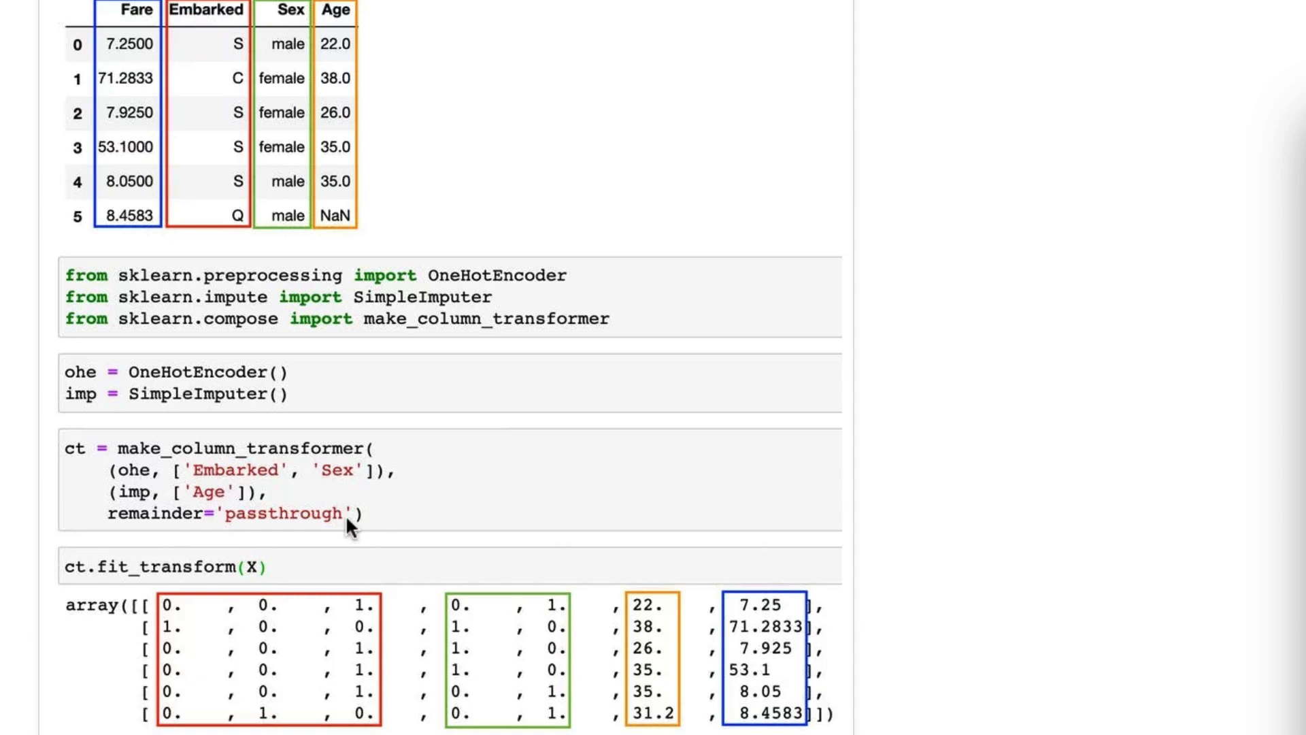
pyautogui.moveTo(101, 493)
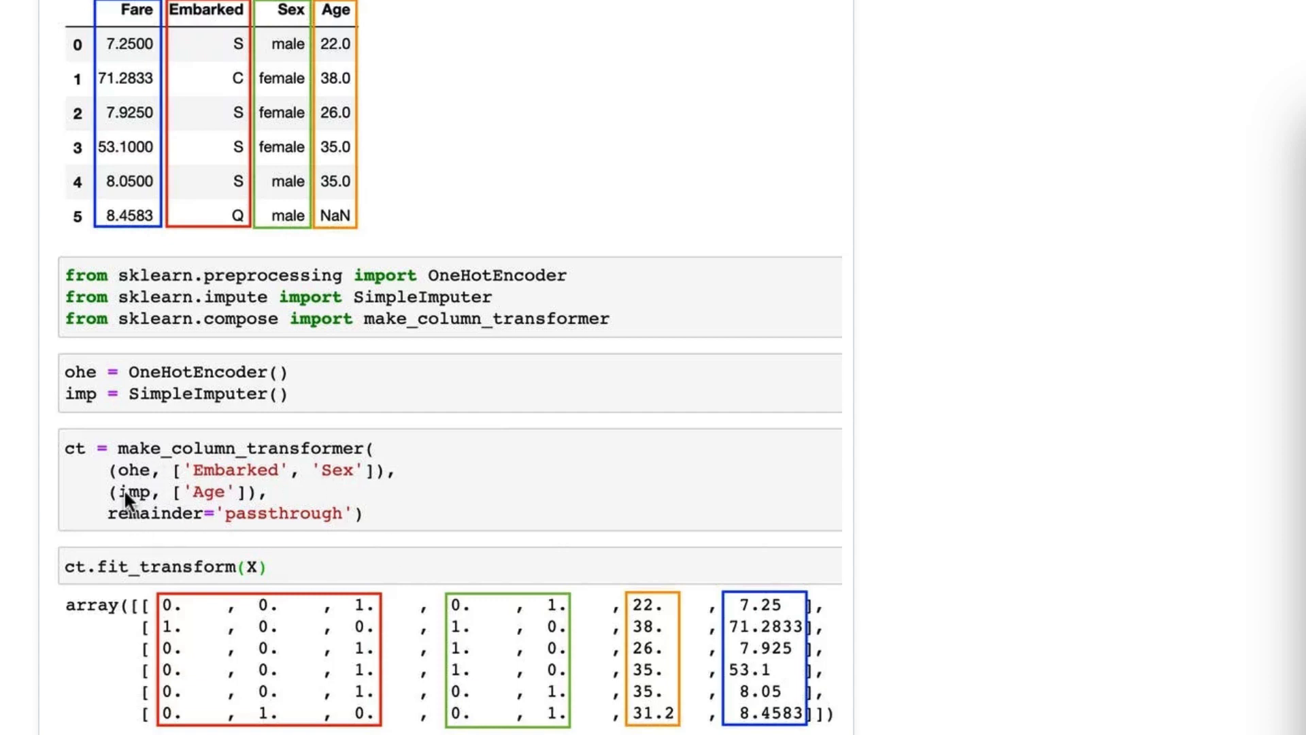
pyautogui.moveTo(153, 503)
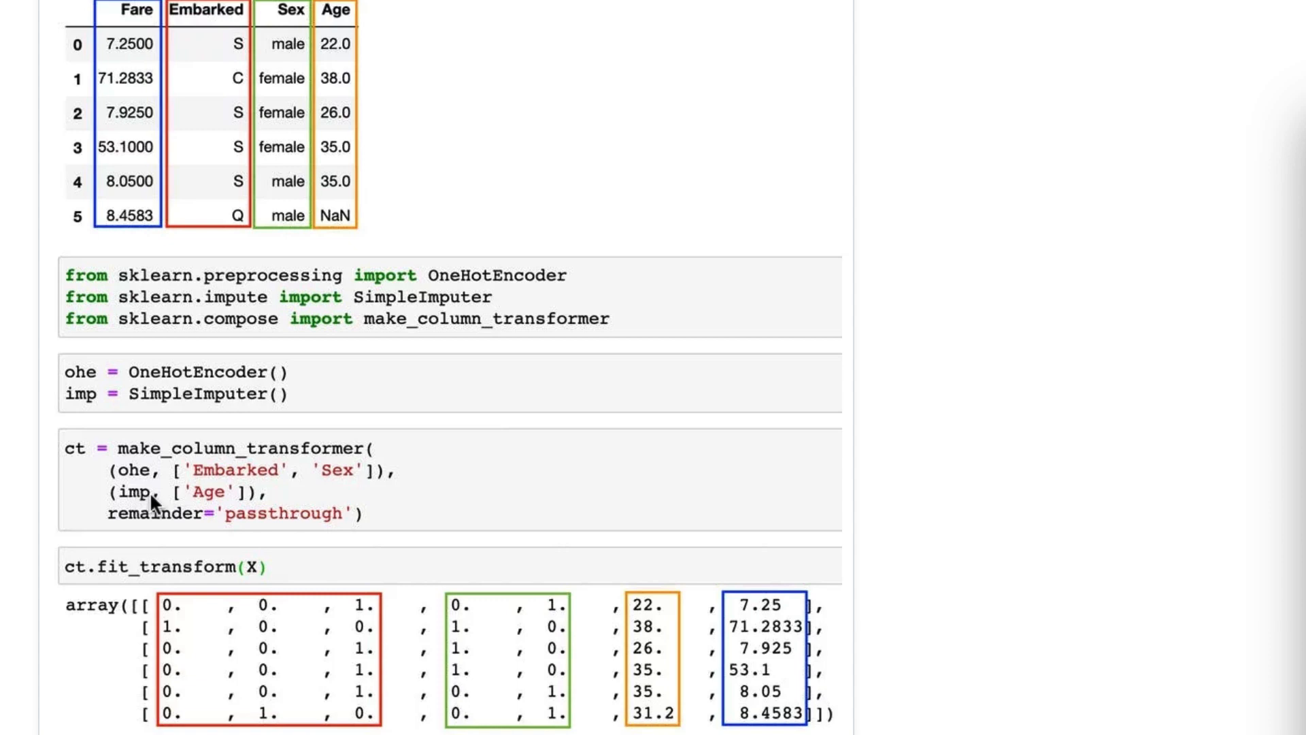
pyautogui.moveTo(260, 517)
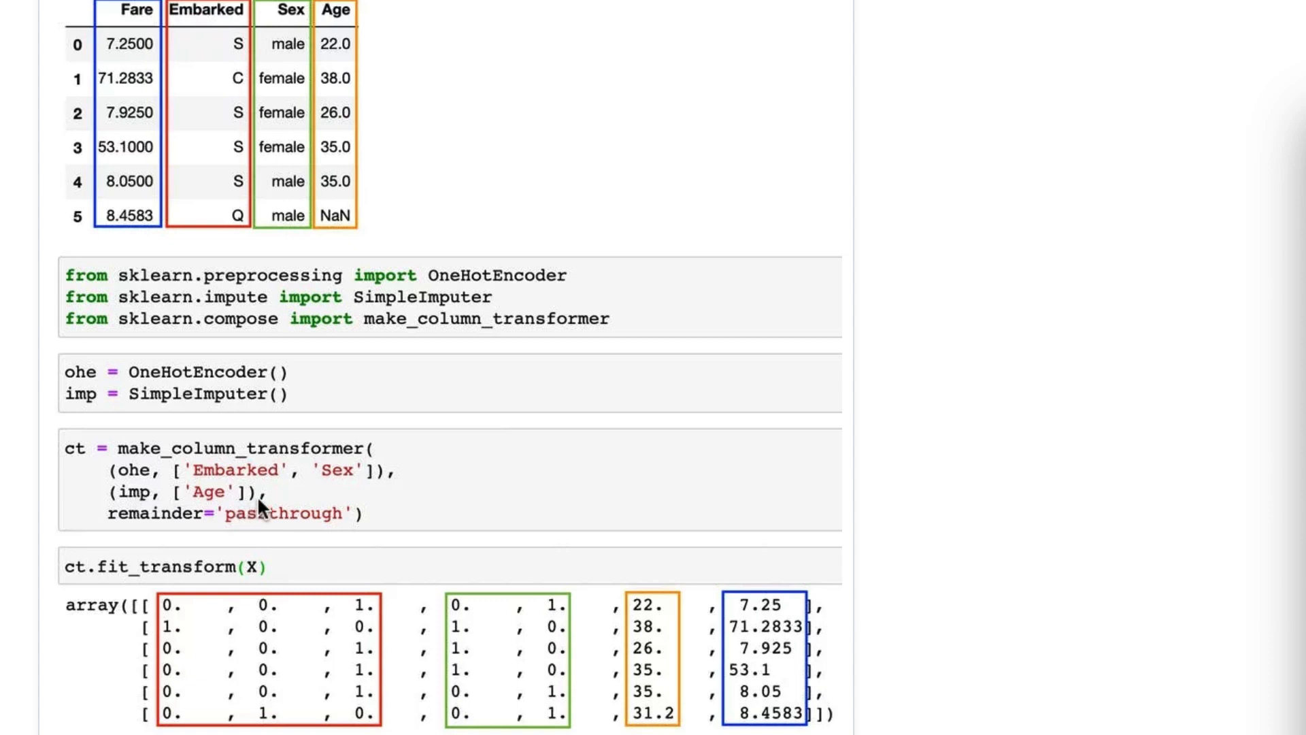
pyautogui.moveTo(234, 493)
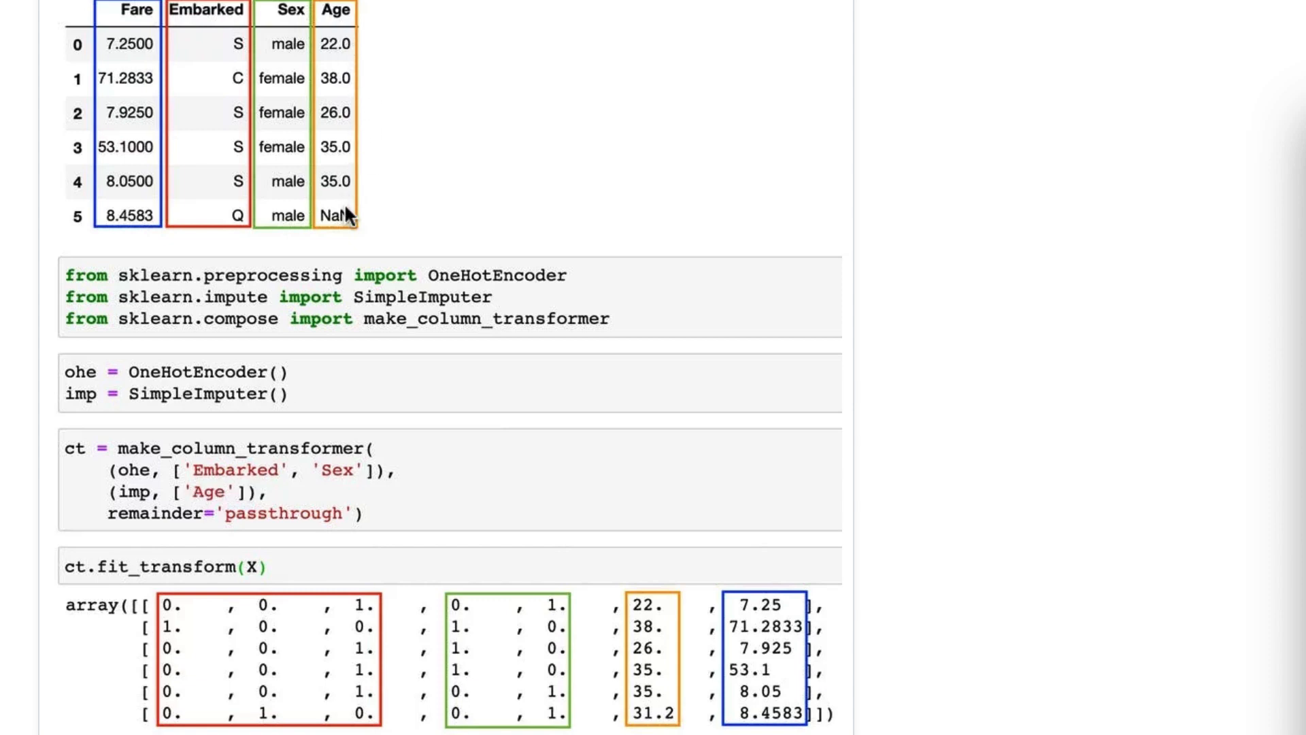
pyautogui.moveTo(321, 215)
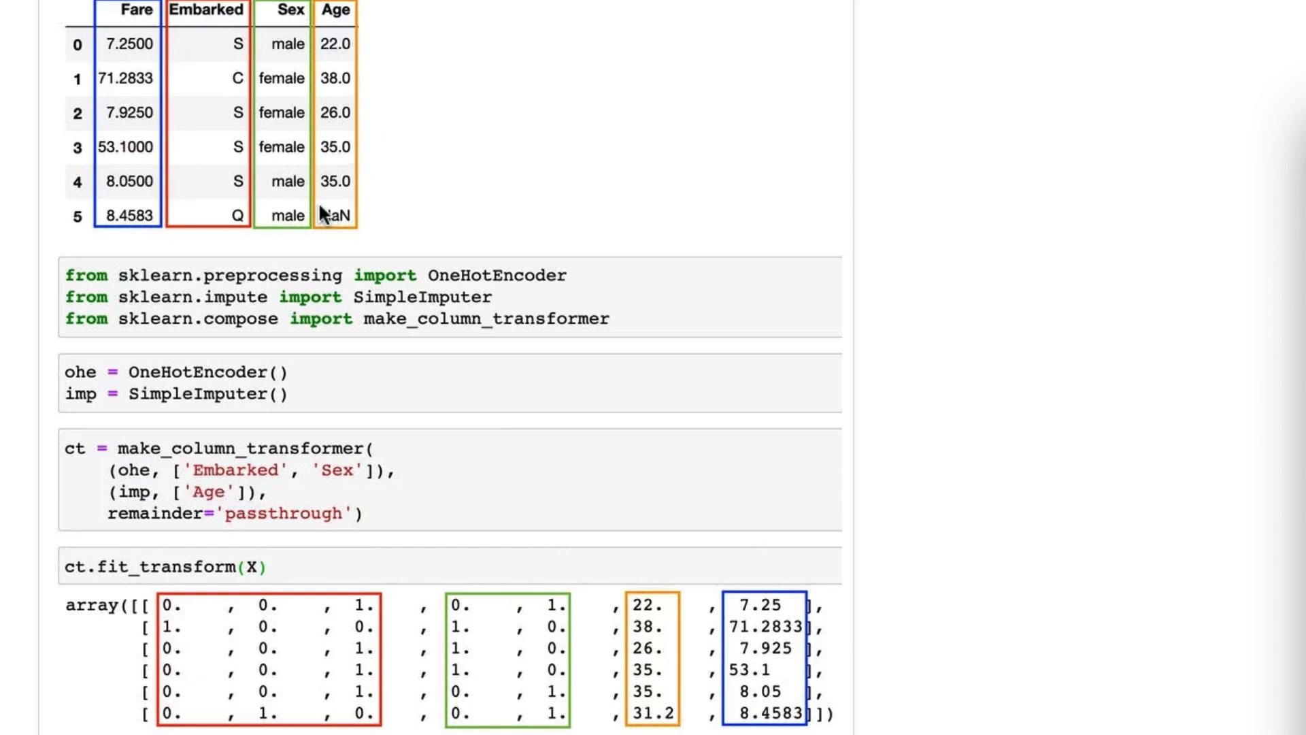
pyautogui.moveTo(403, 286)
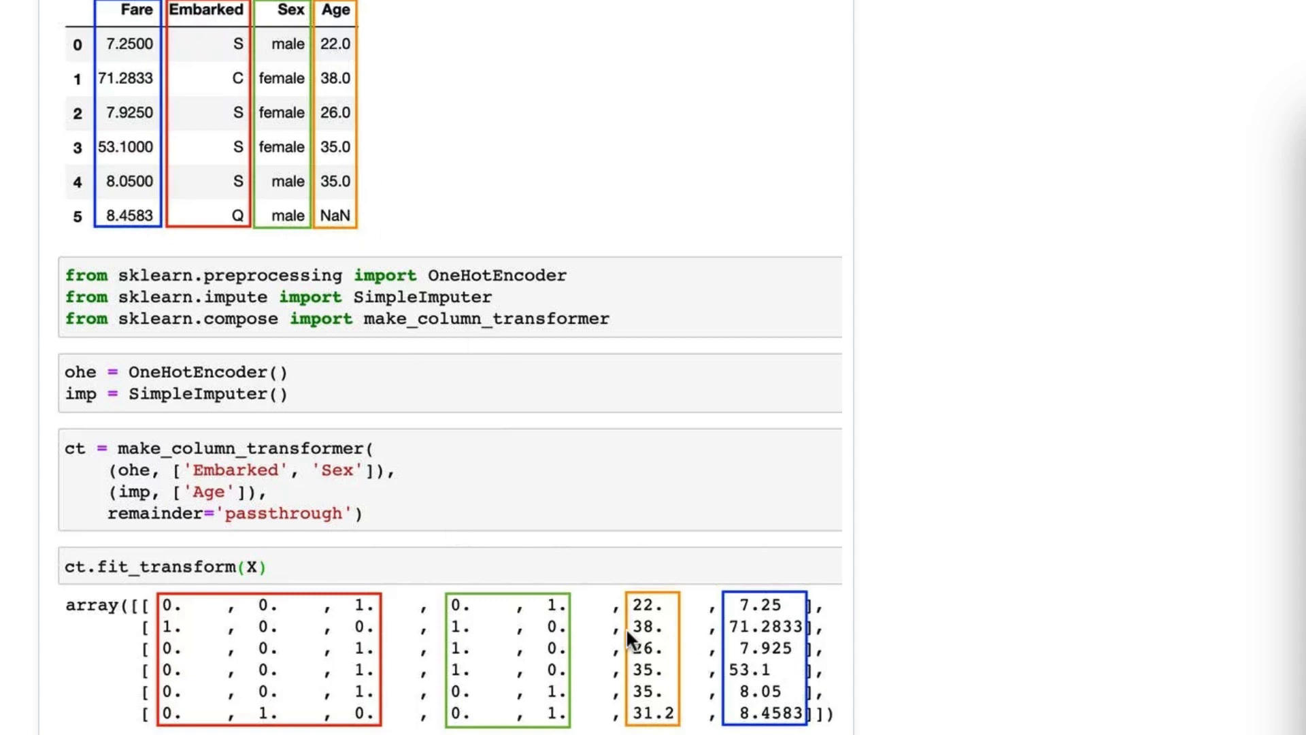
pyautogui.moveTo(430, 337)
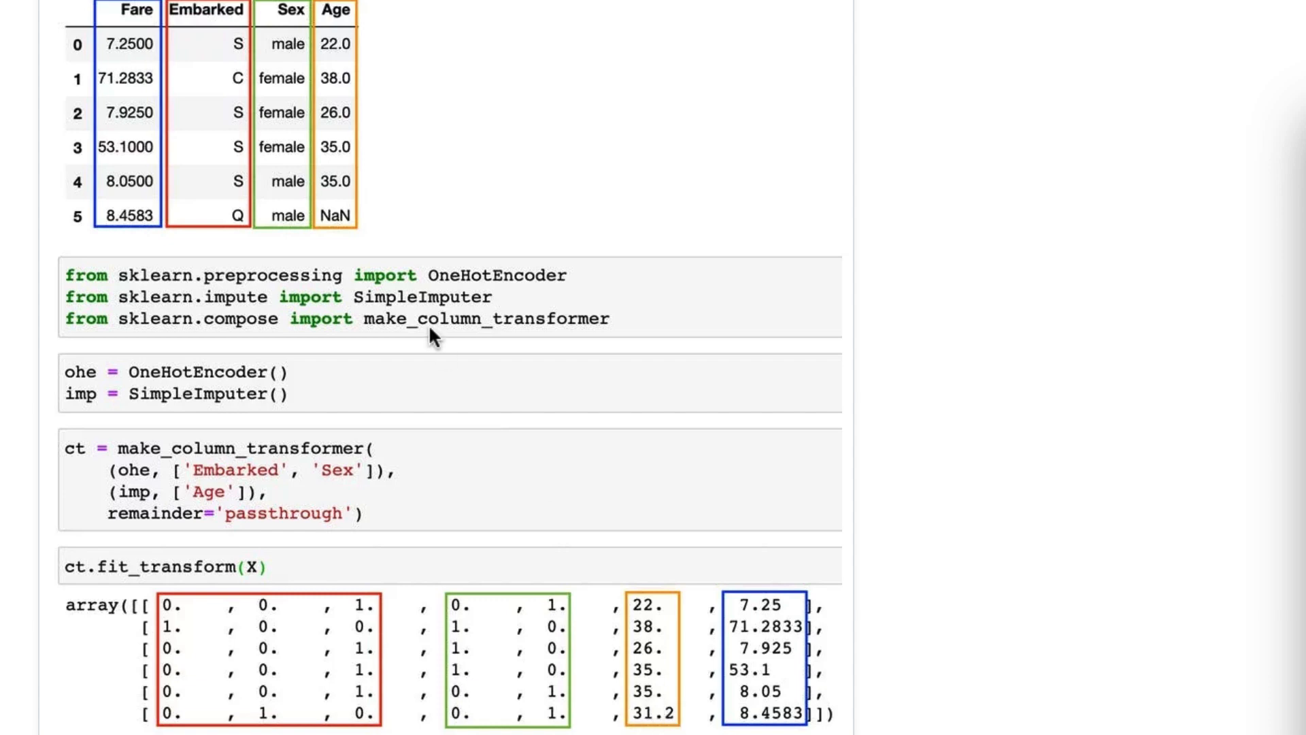
pyautogui.moveTo(352, 189)
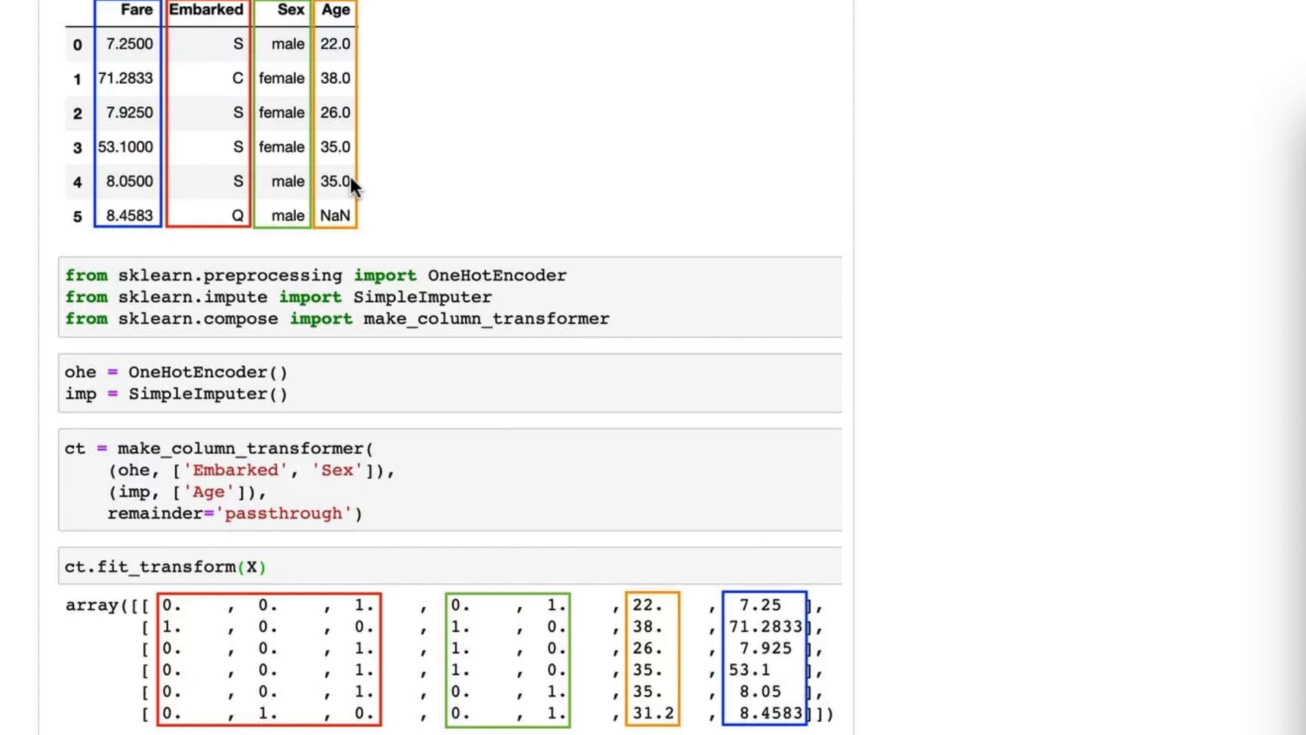
pyautogui.moveTo(131, 528)
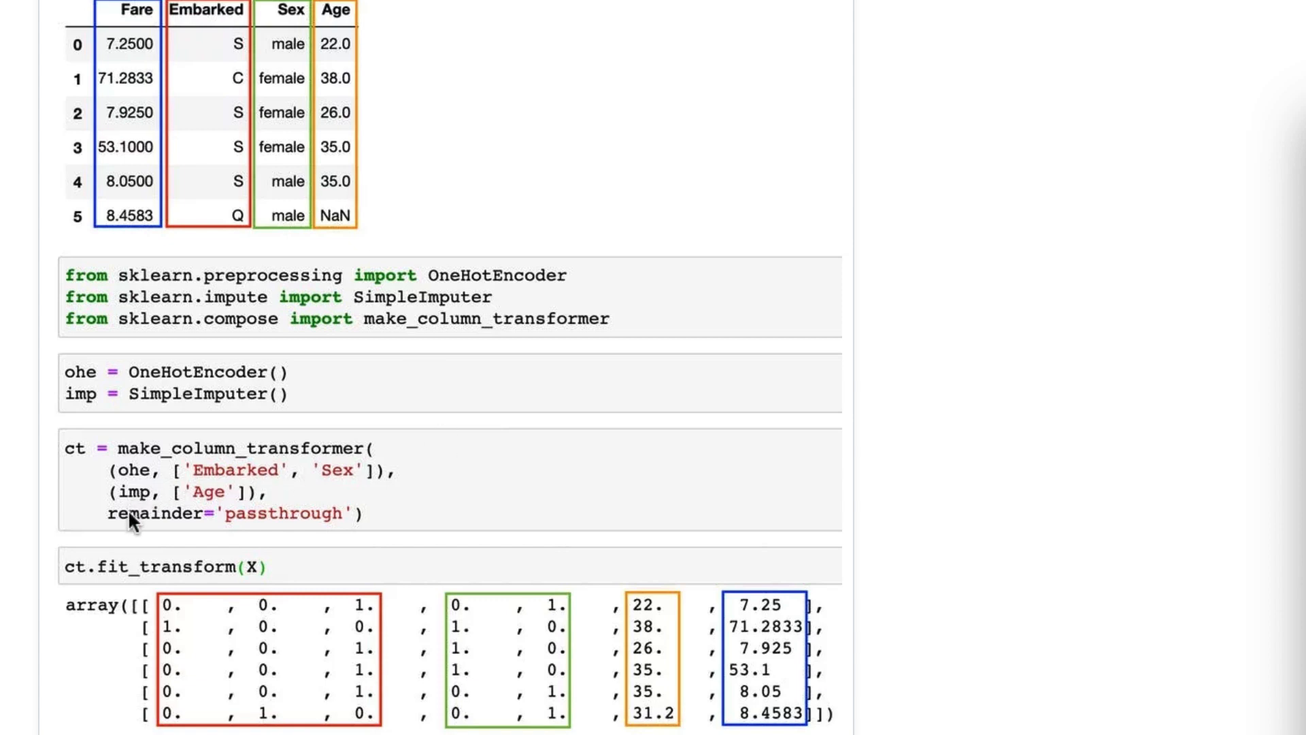
pyautogui.moveTo(223, 554)
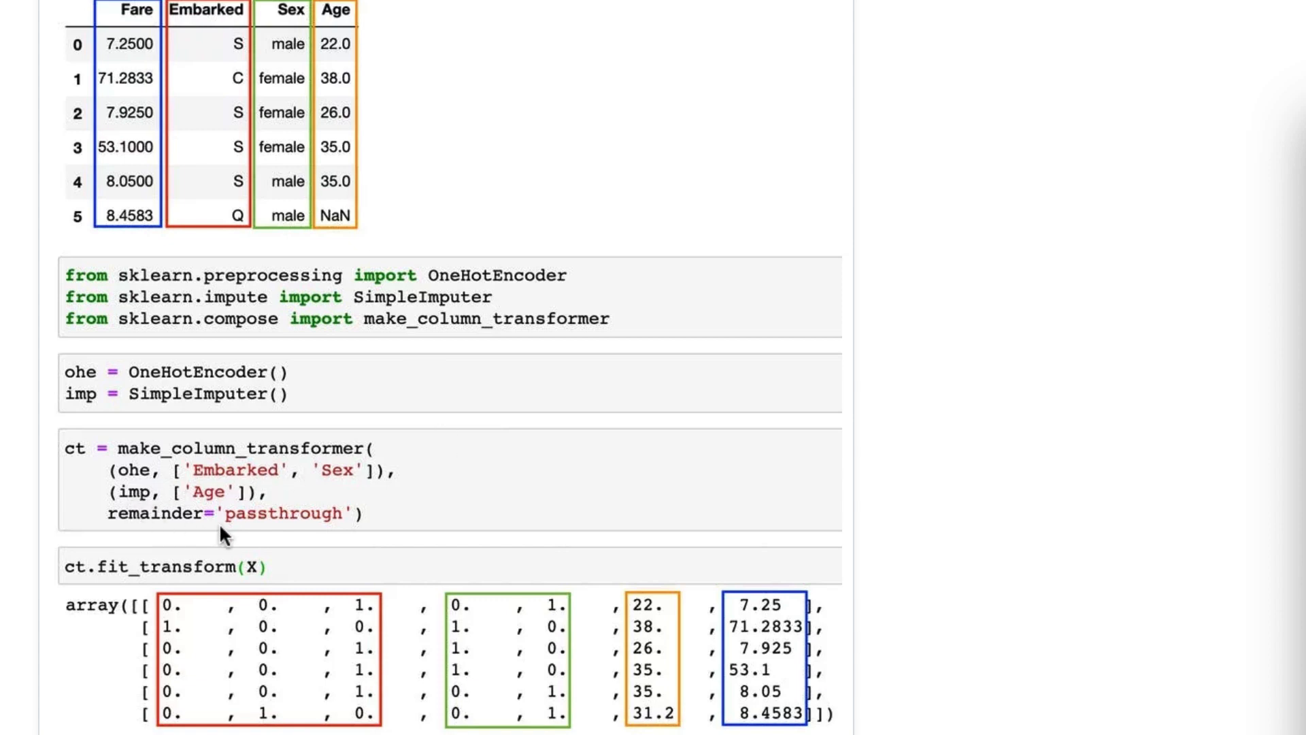
pyautogui.moveTo(237, 514)
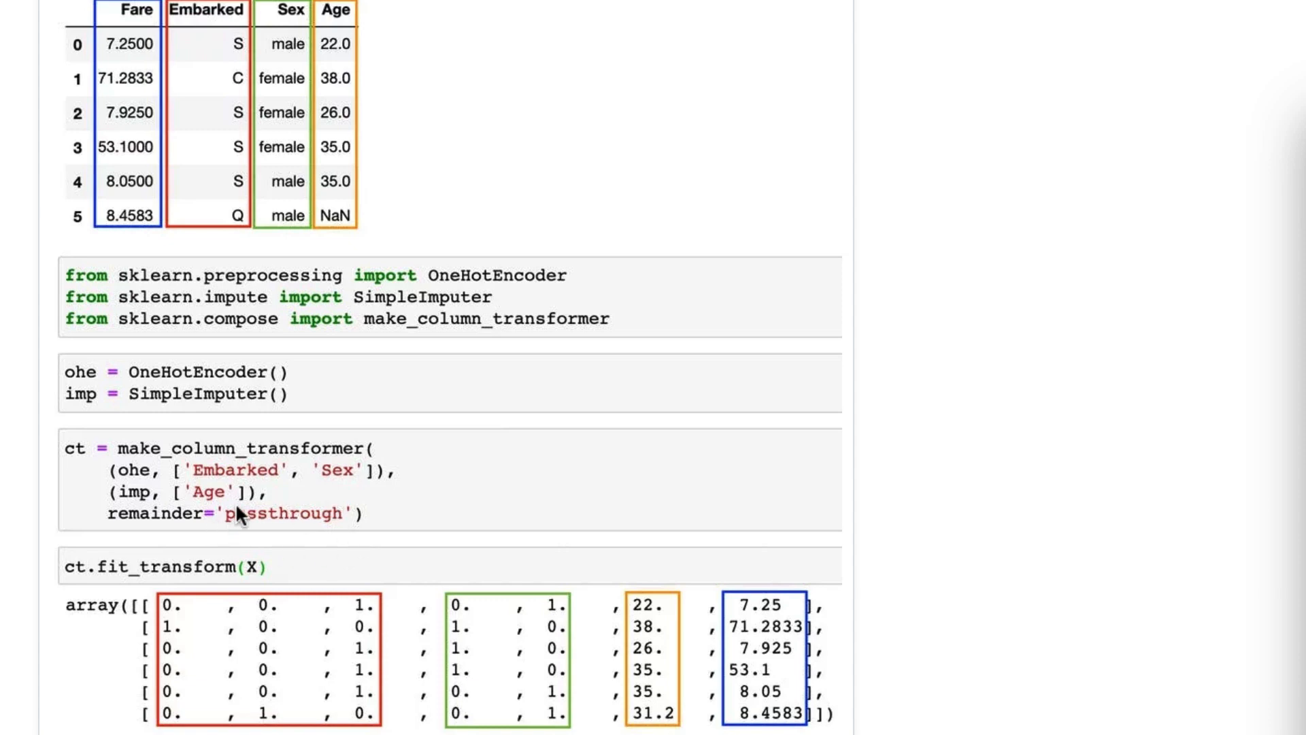
pyautogui.moveTo(276, 500)
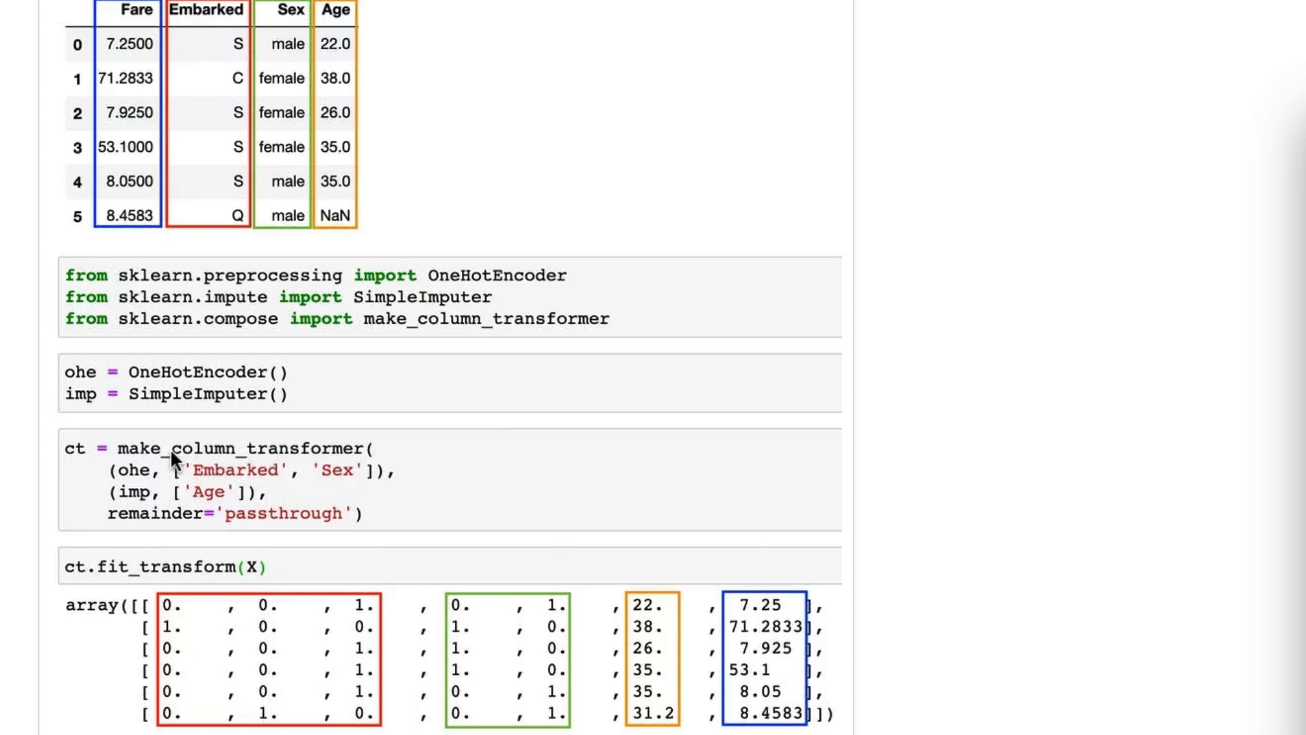
pyautogui.moveTo(139, 505)
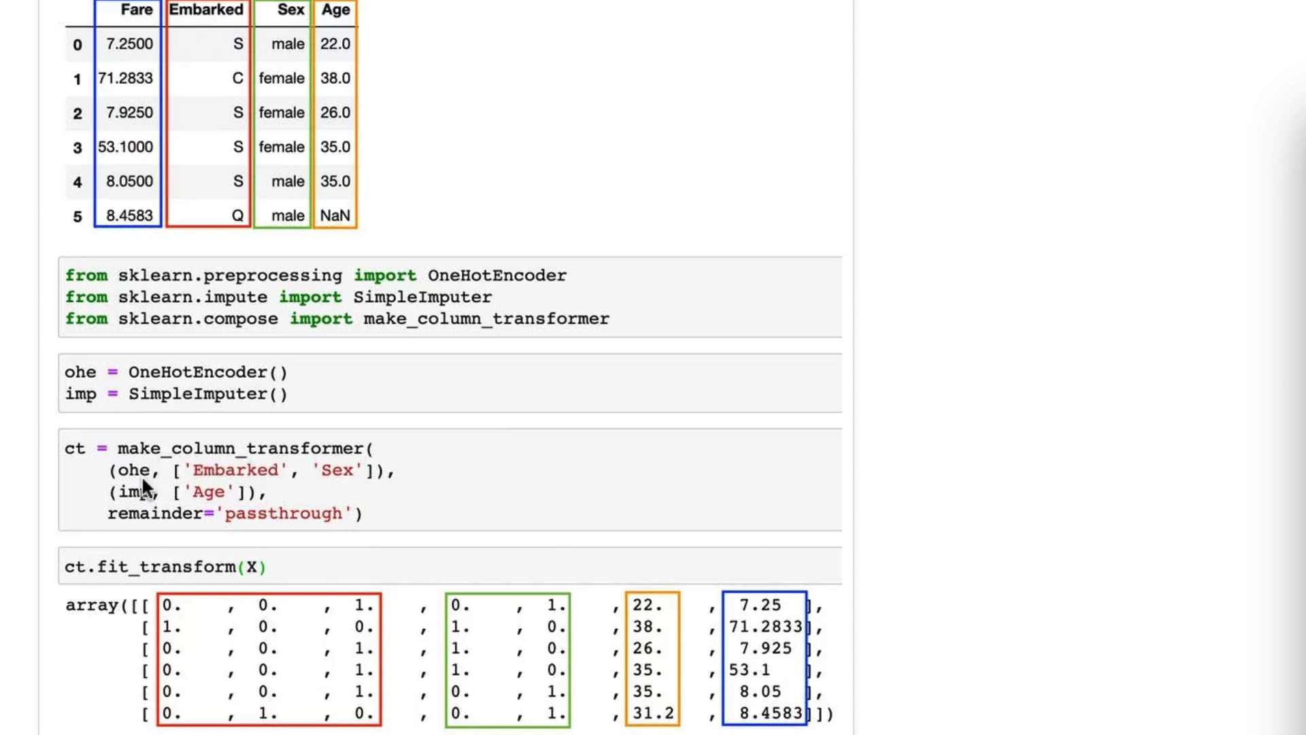
pyautogui.moveTo(242, 473)
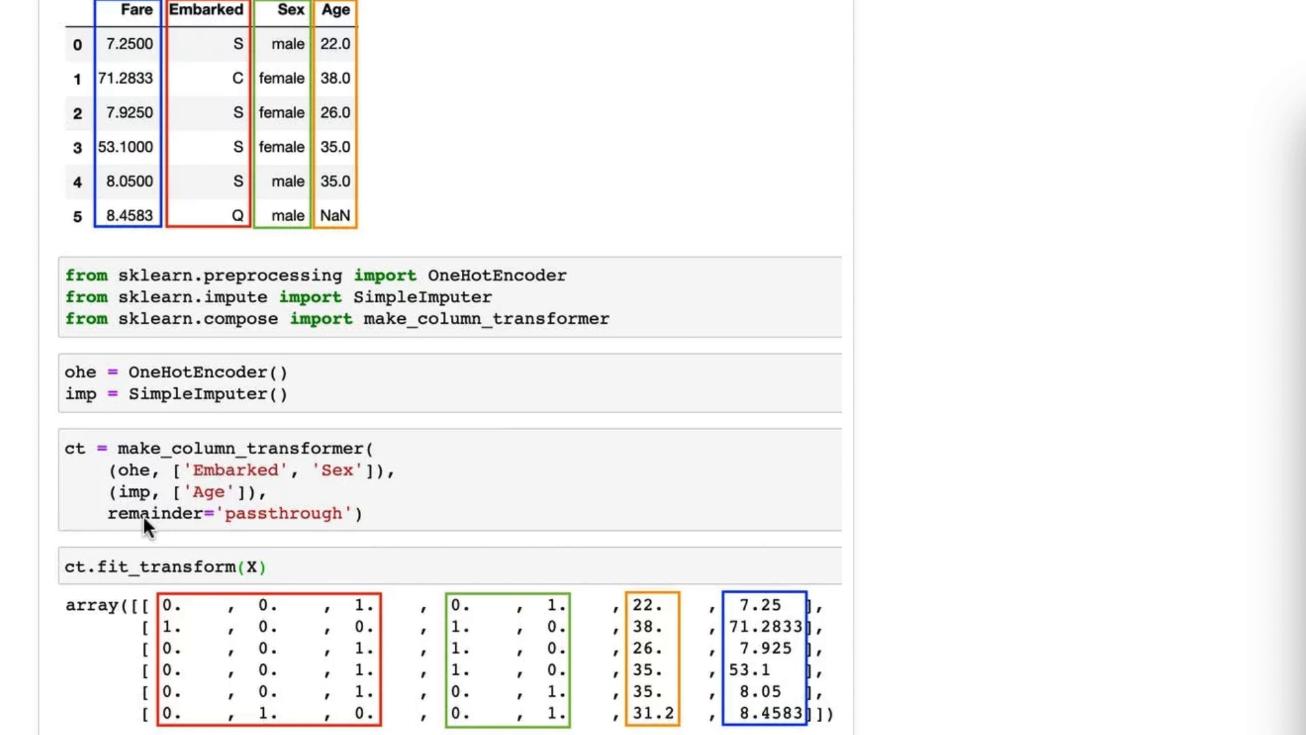
pyautogui.moveTo(206, 545)
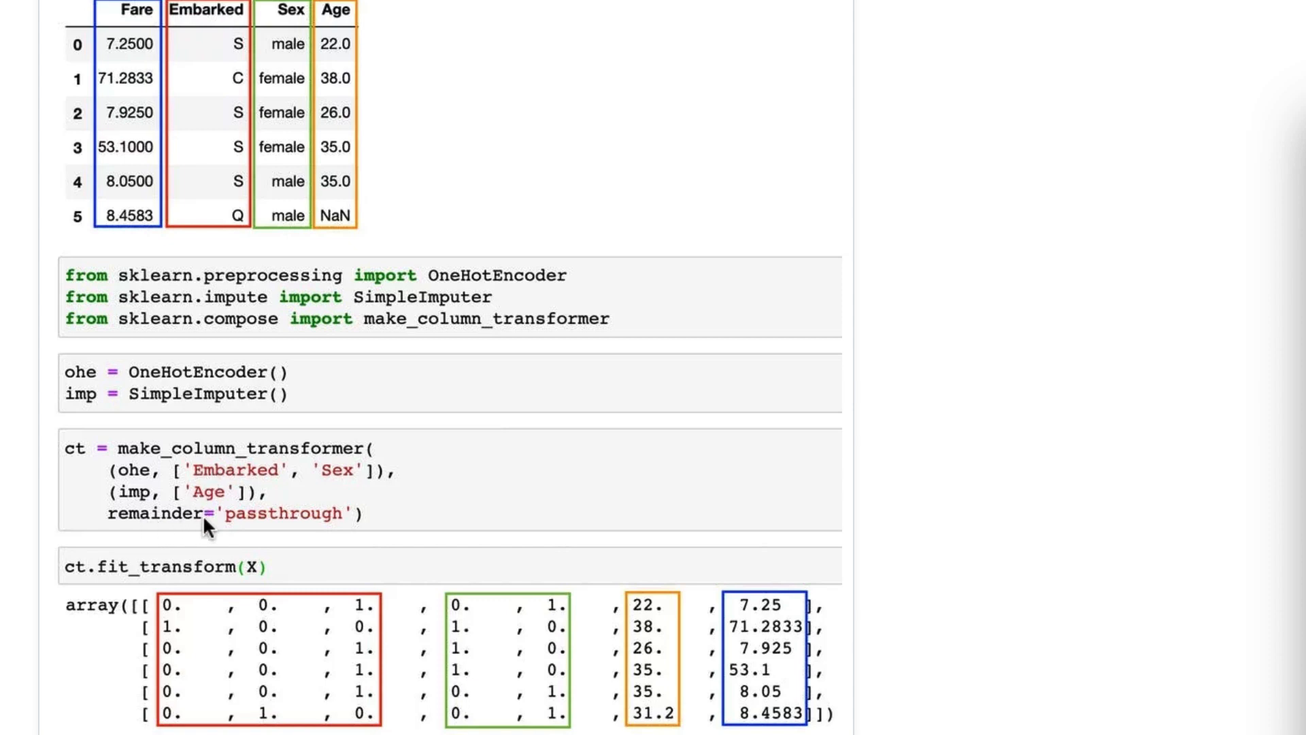
pyautogui.moveTo(311, 530)
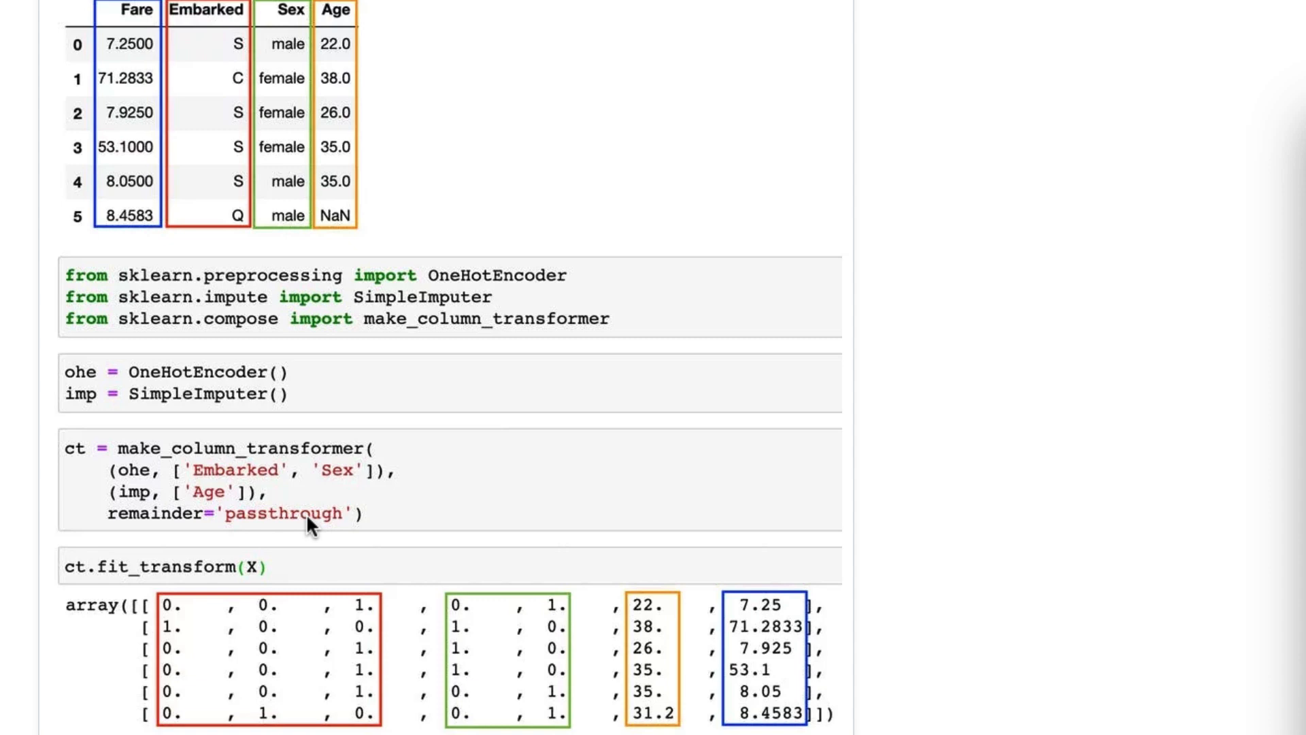
pyautogui.moveTo(251, 485)
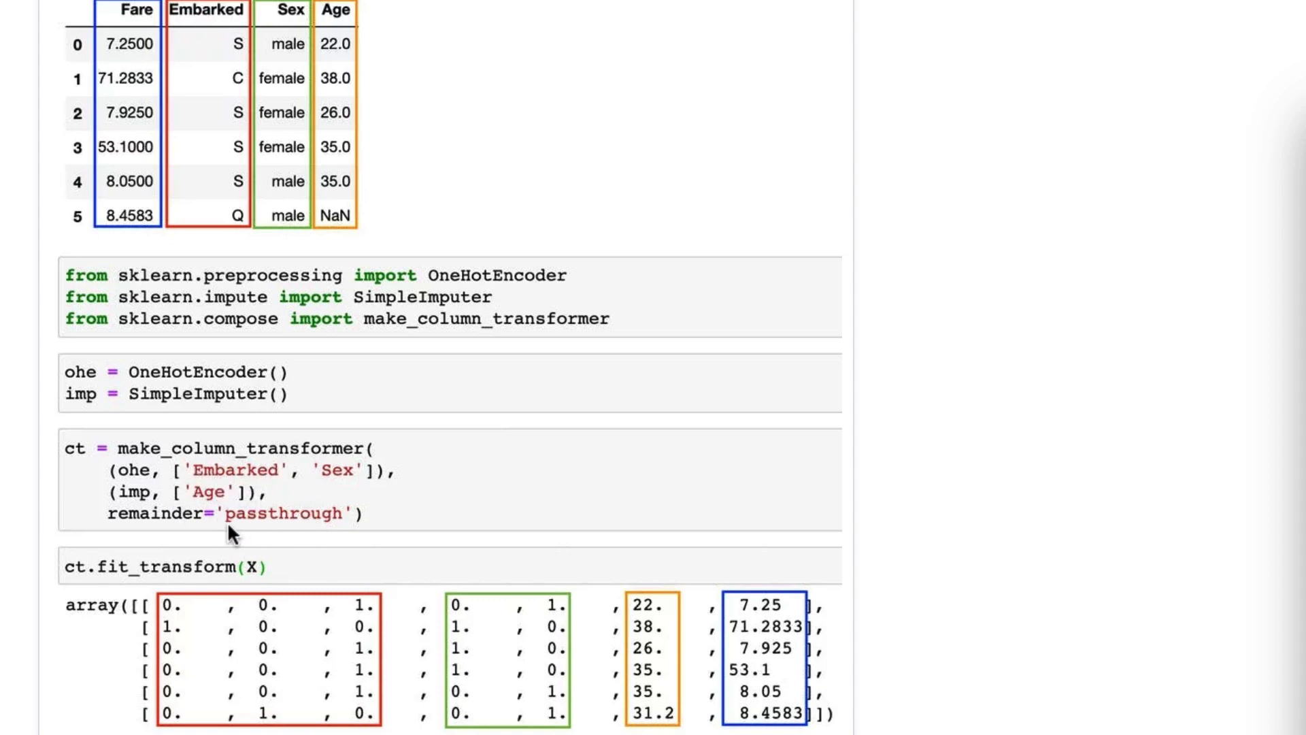
pyautogui.moveTo(250, 549)
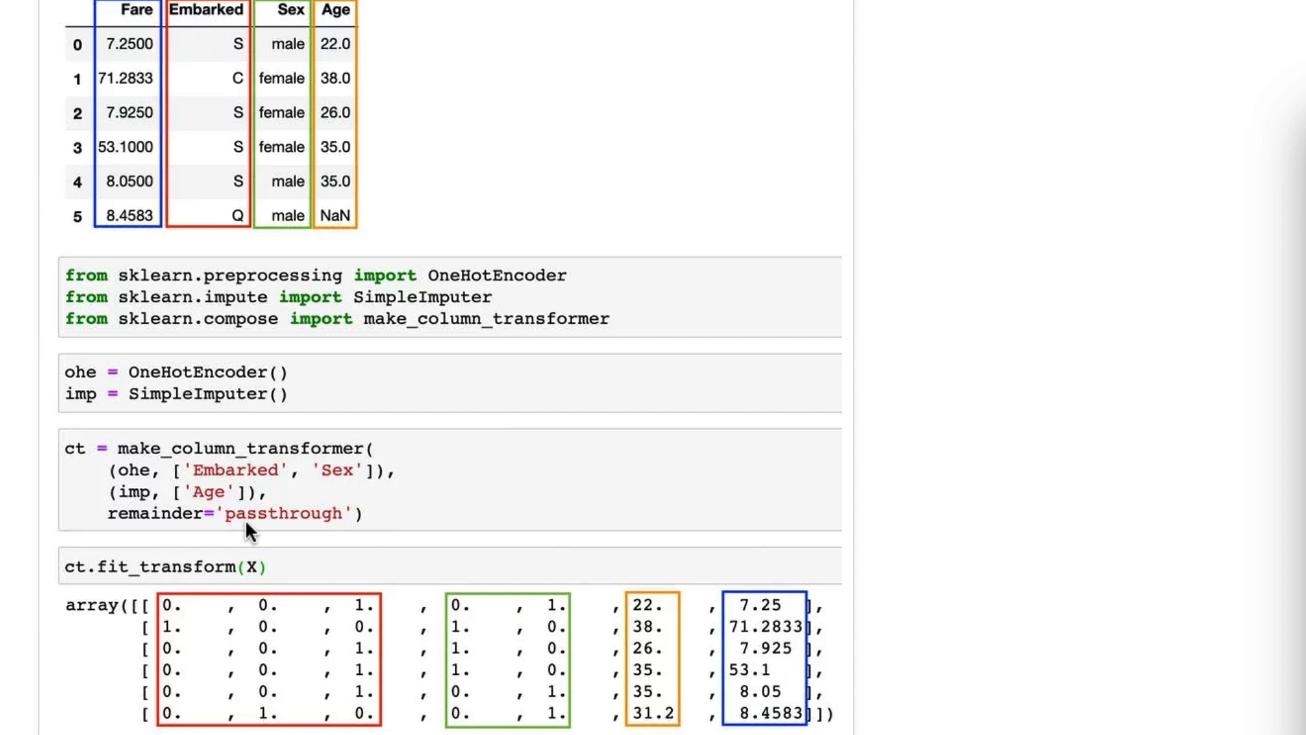
pyautogui.moveTo(223, 492)
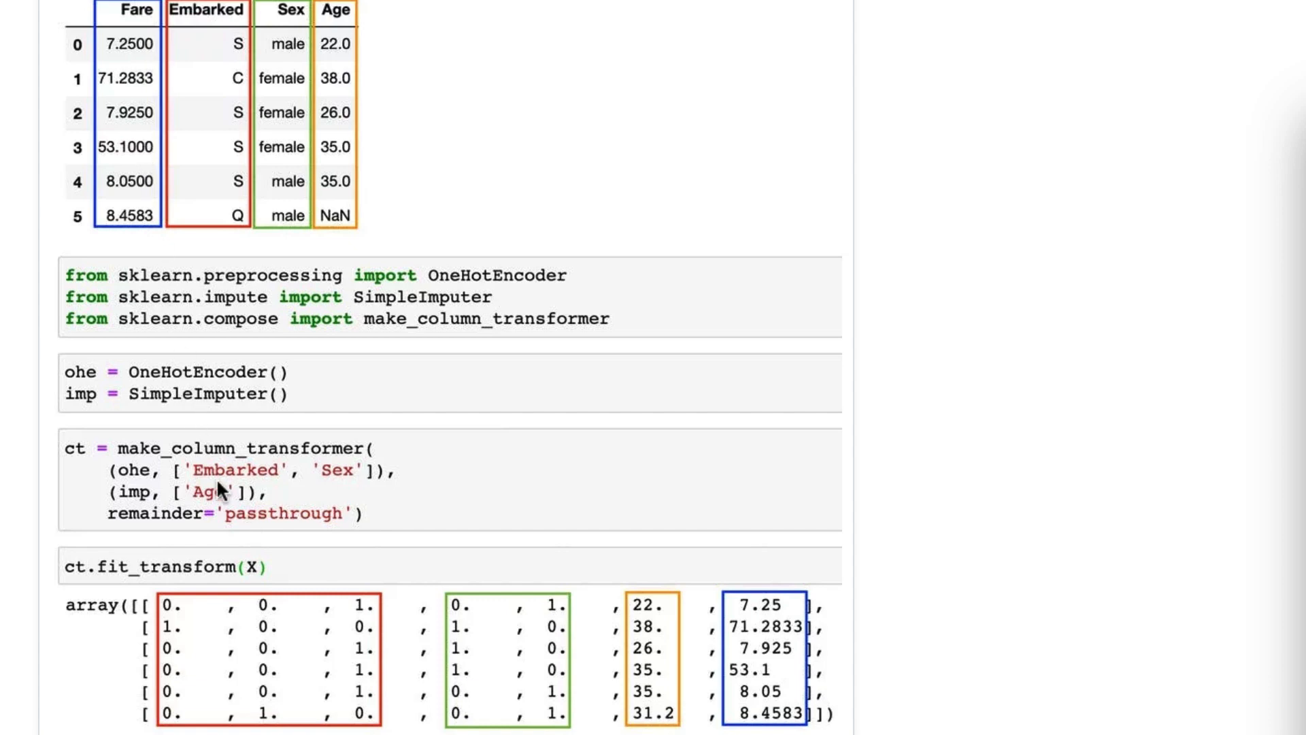
pyautogui.moveTo(326, 533)
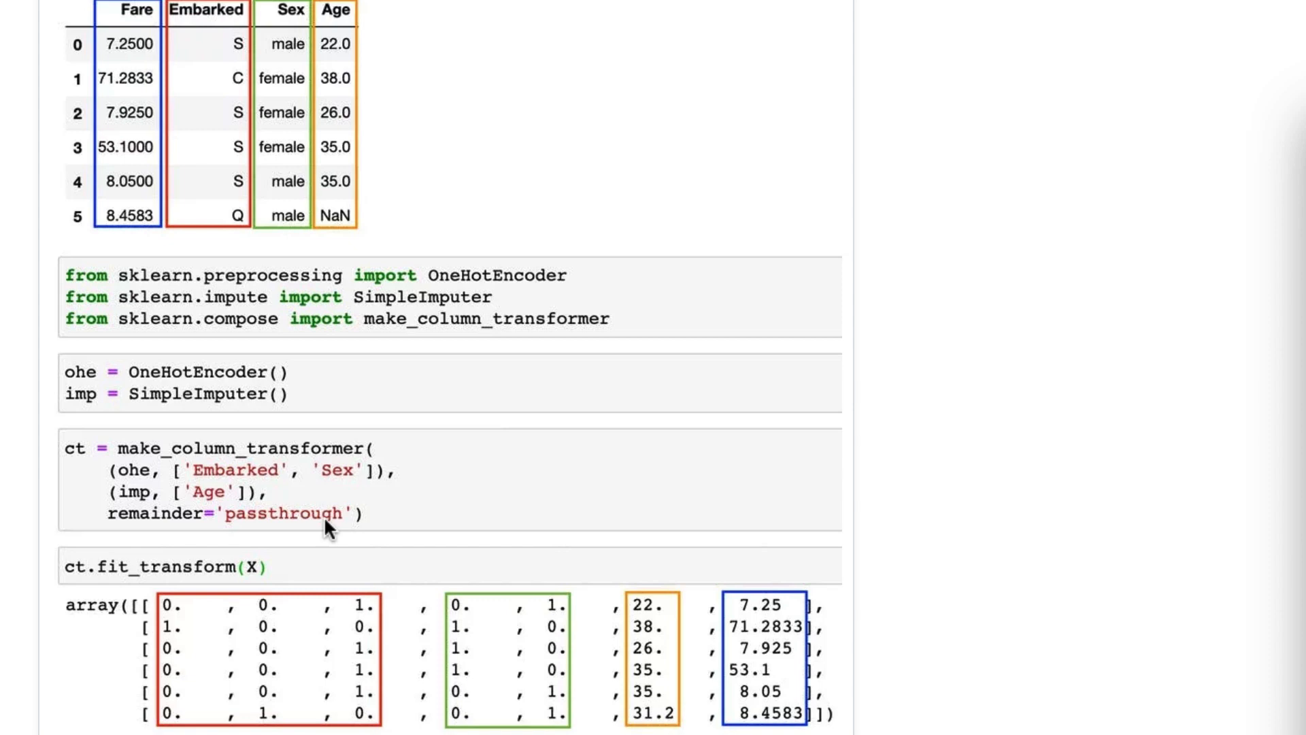
pyautogui.moveTo(216, 509)
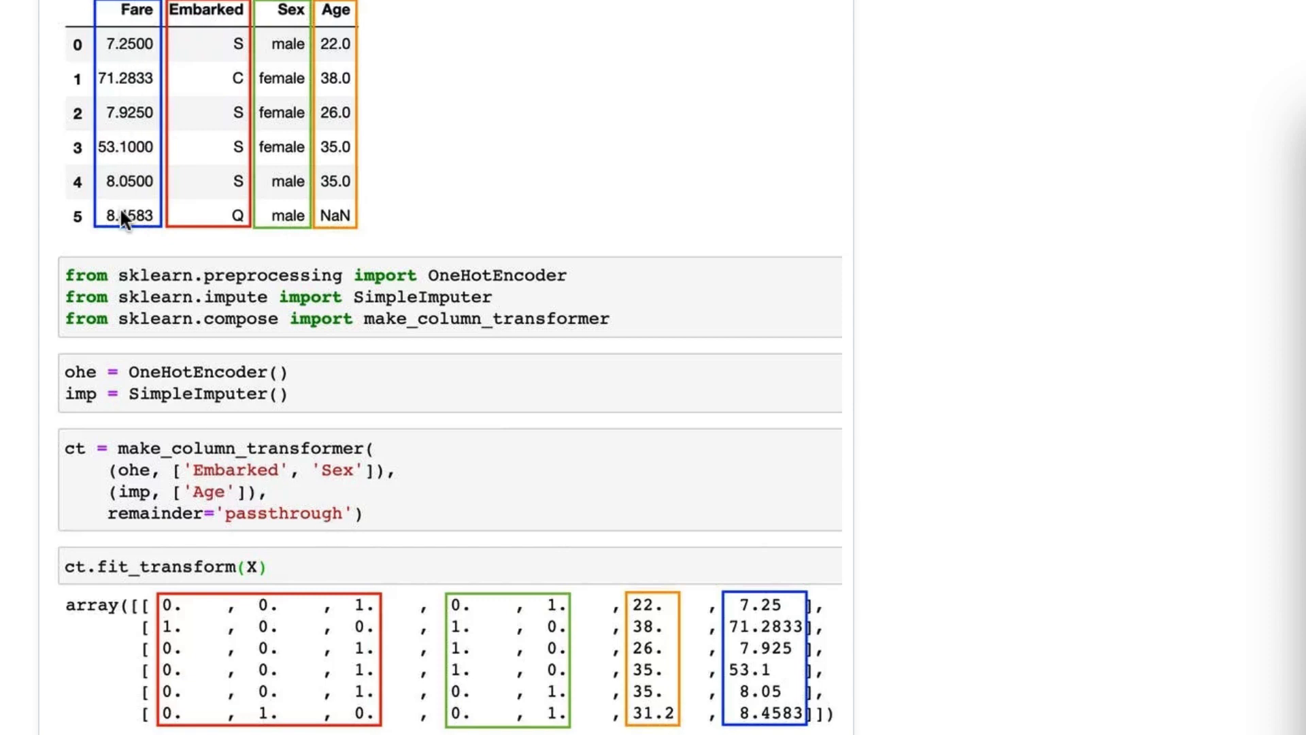
pyautogui.moveTo(256, 525)
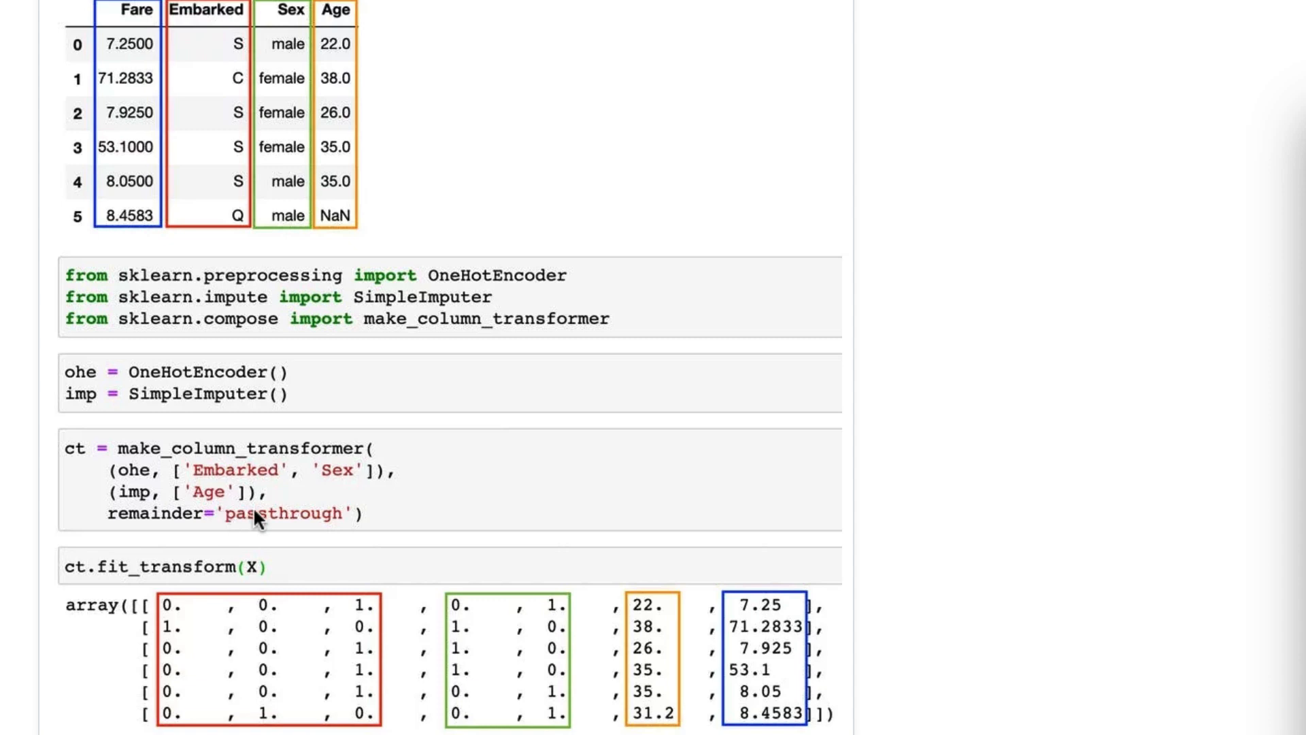
pyautogui.moveTo(299, 529)
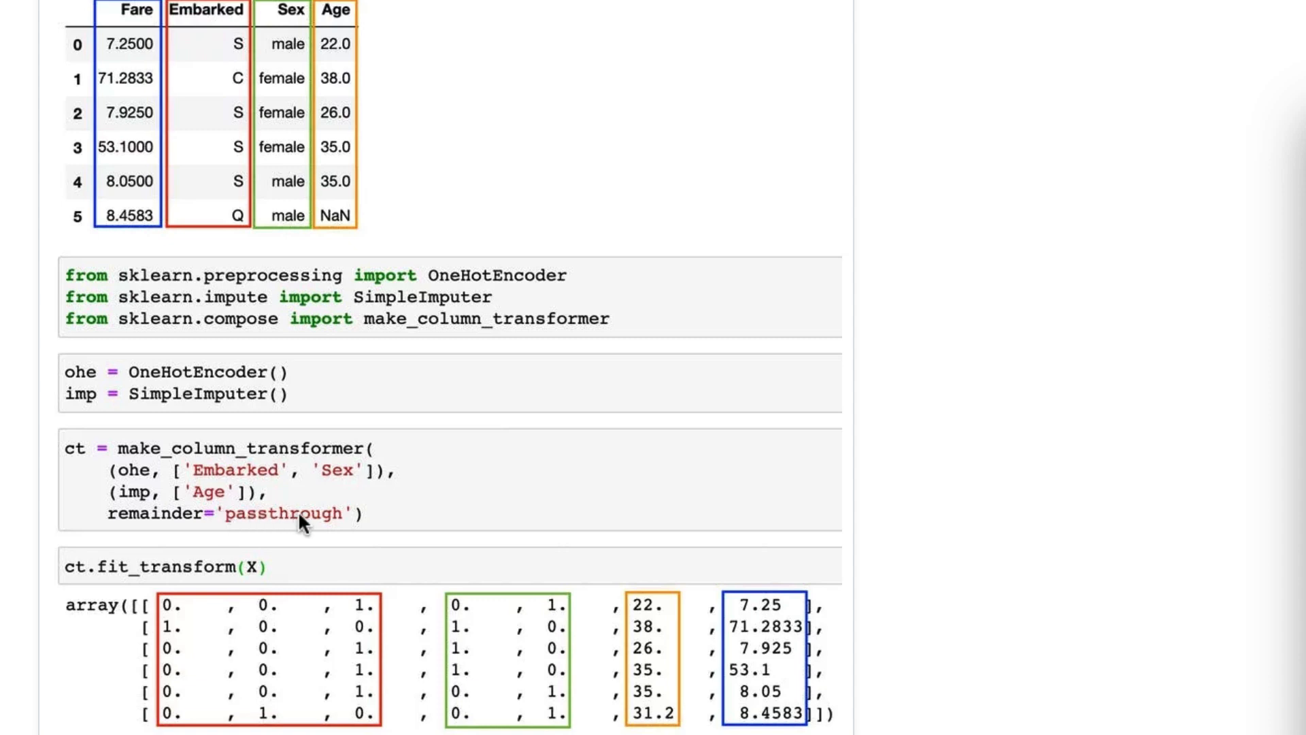
pyautogui.moveTo(255, 530)
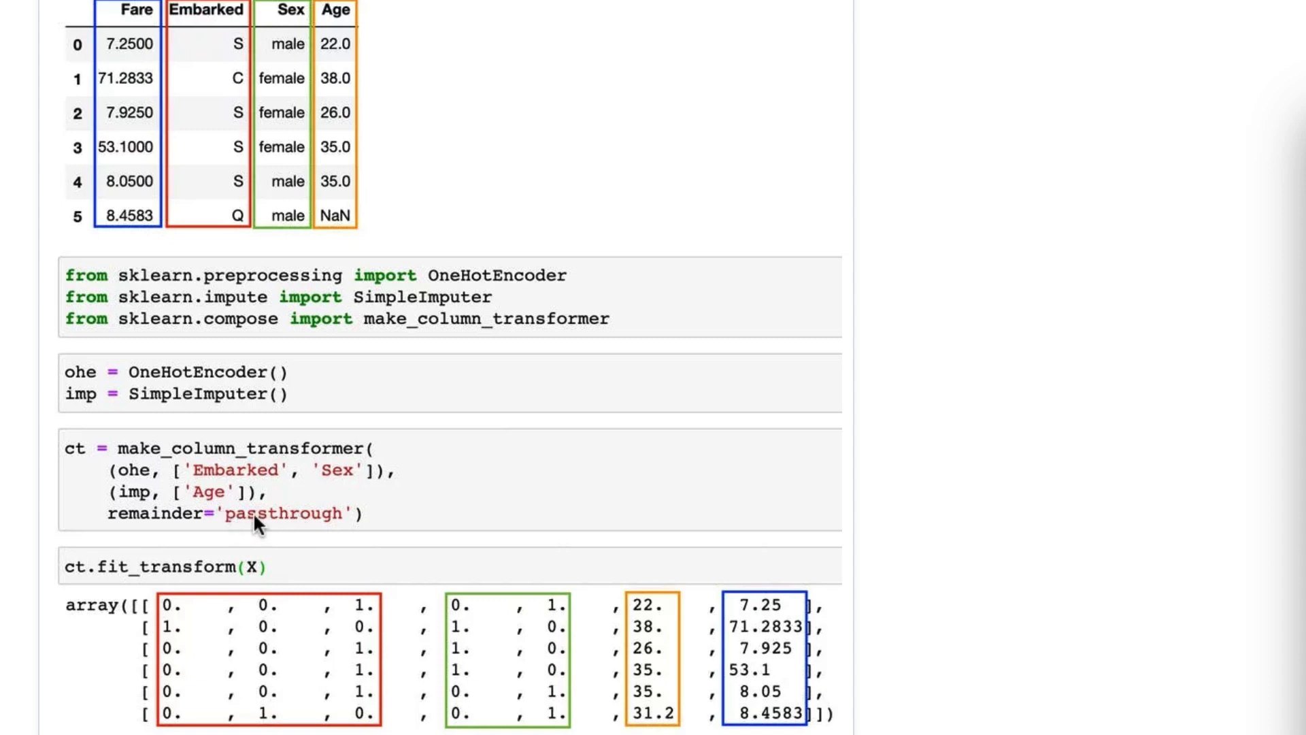
pyautogui.moveTo(672, 612)
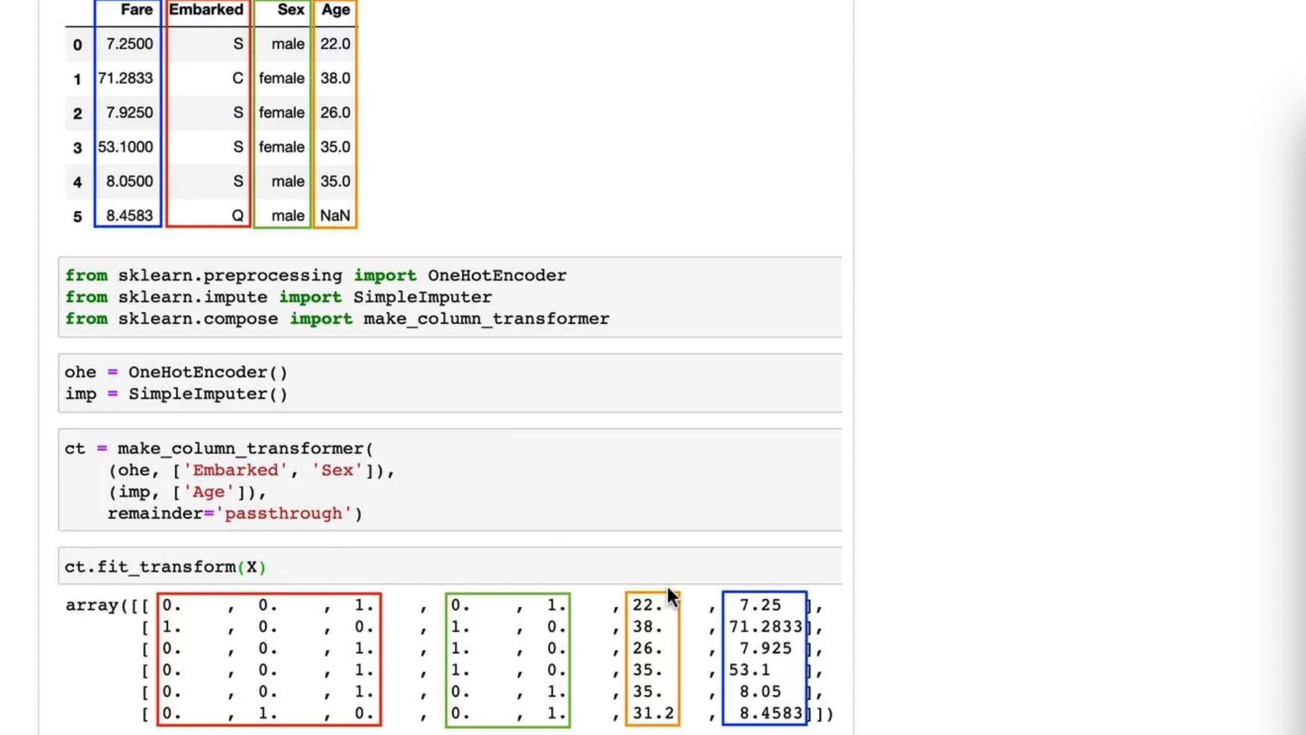
pyautogui.moveTo(560, 517)
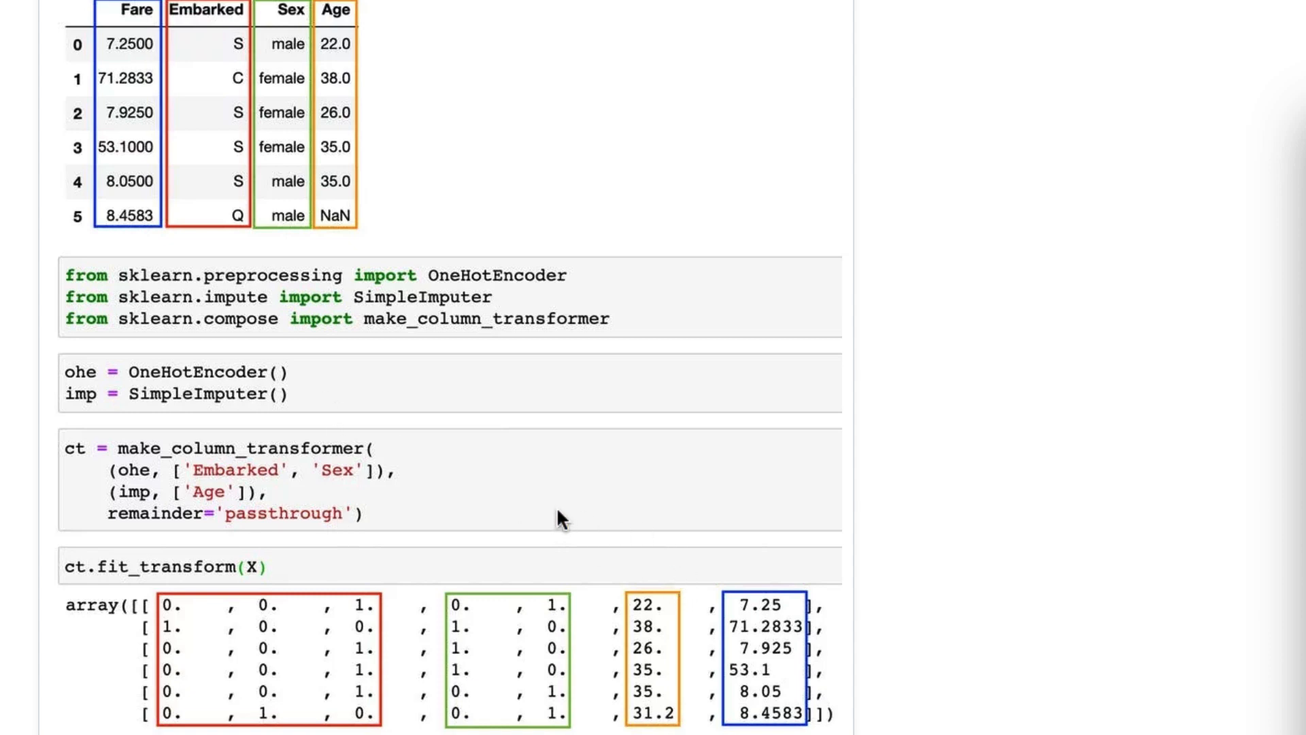
pyautogui.moveTo(95, 573)
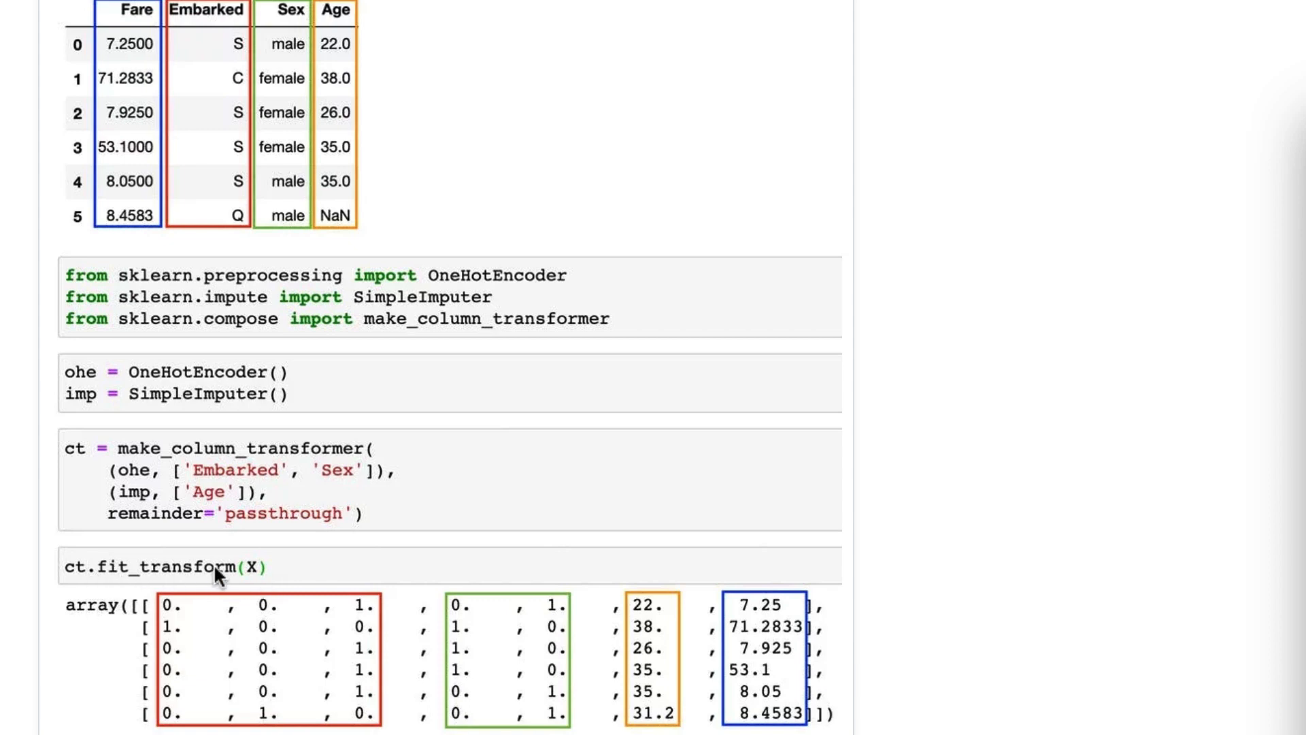
pyautogui.moveTo(329, 657)
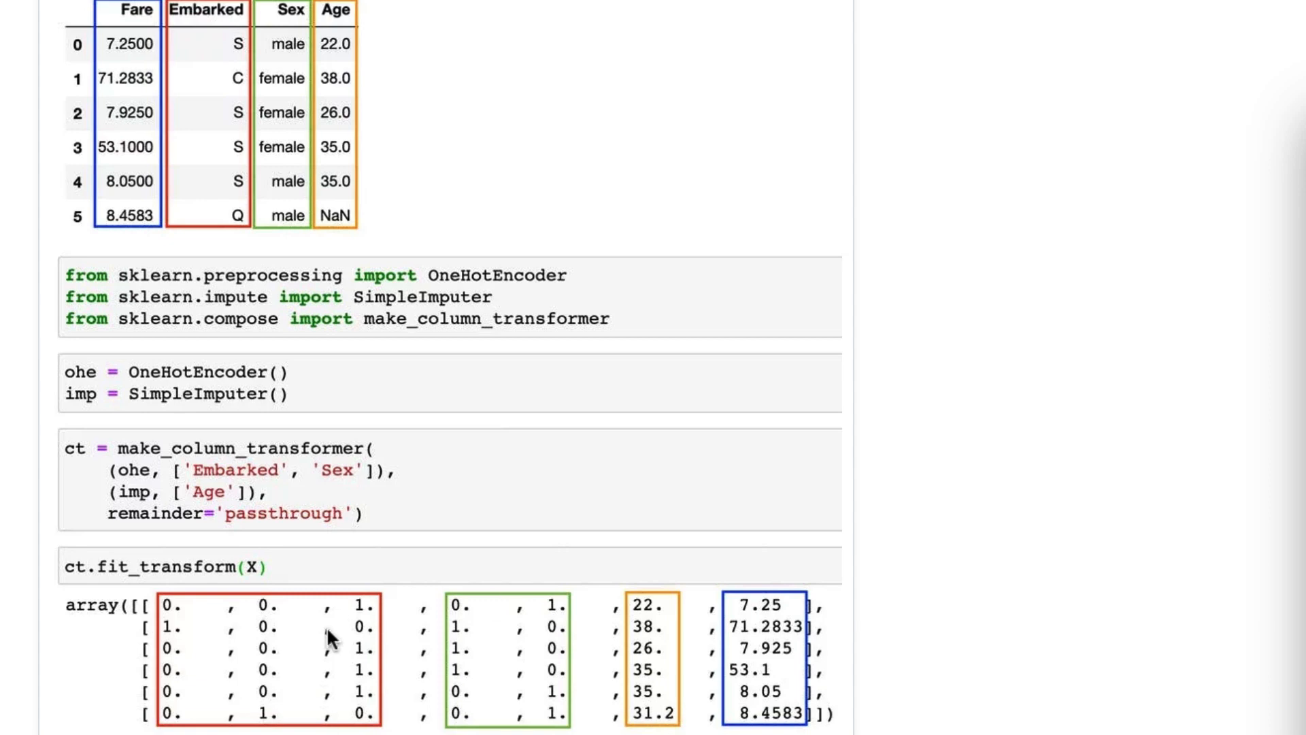
pyautogui.moveTo(231, 269)
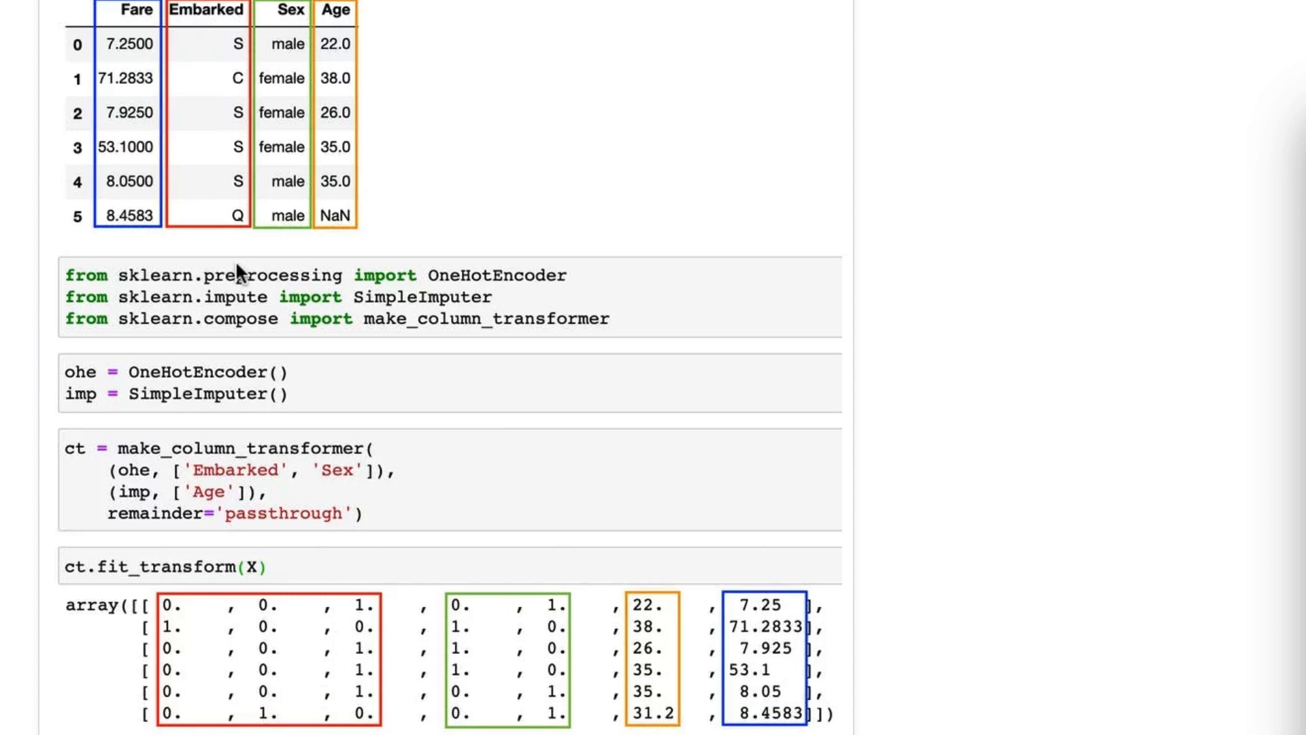
pyautogui.moveTo(336, 453)
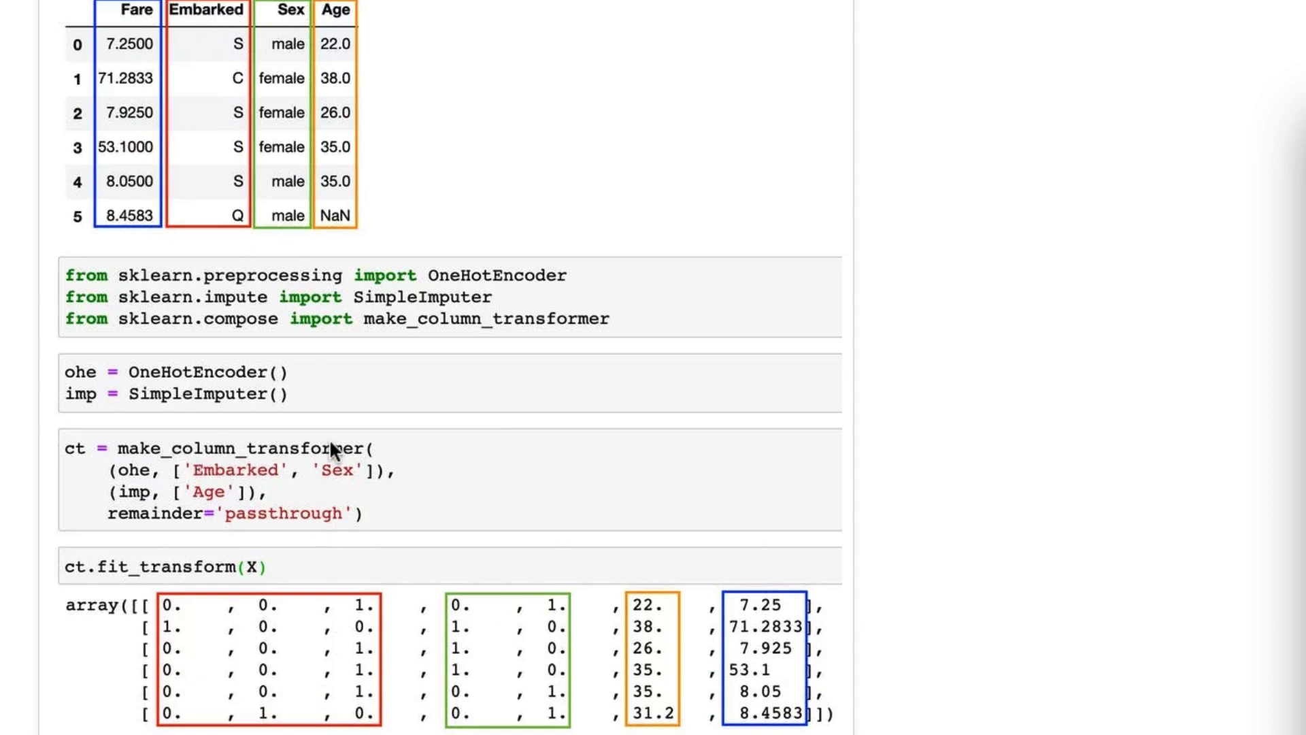
pyautogui.moveTo(215, 473)
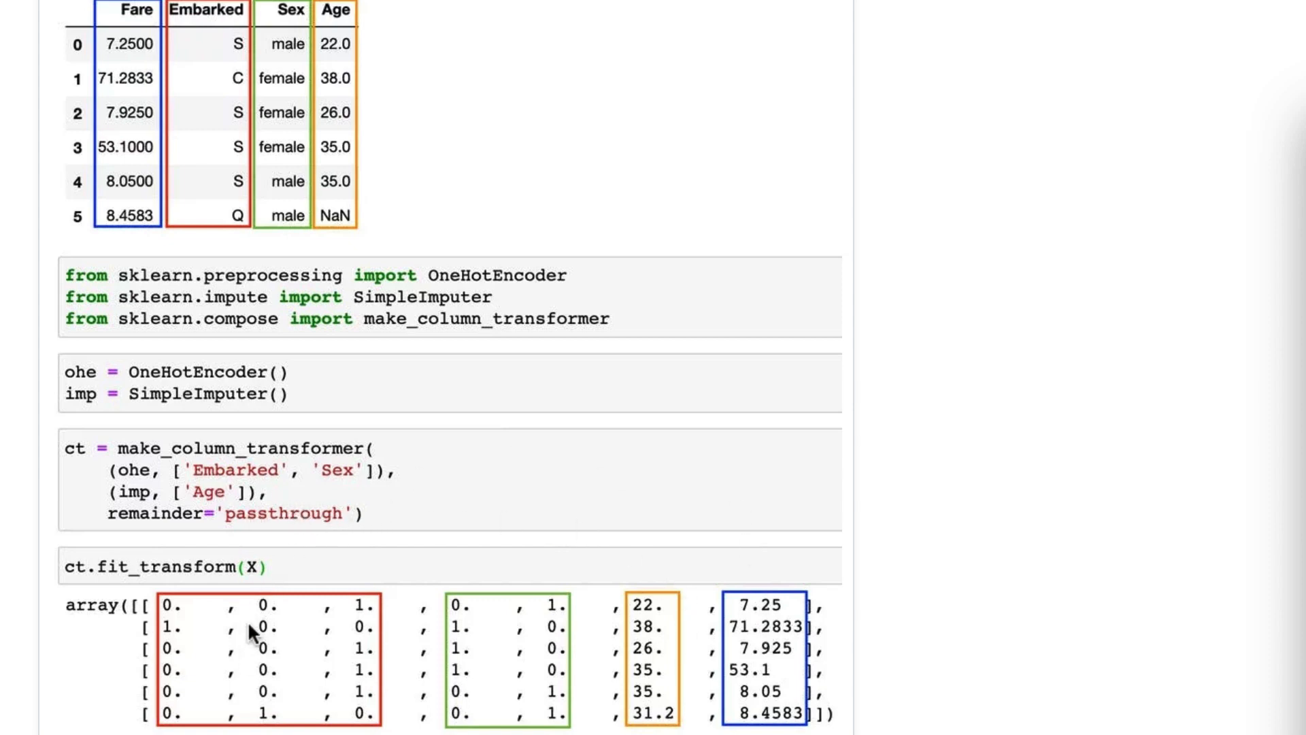
pyautogui.moveTo(248, 29)
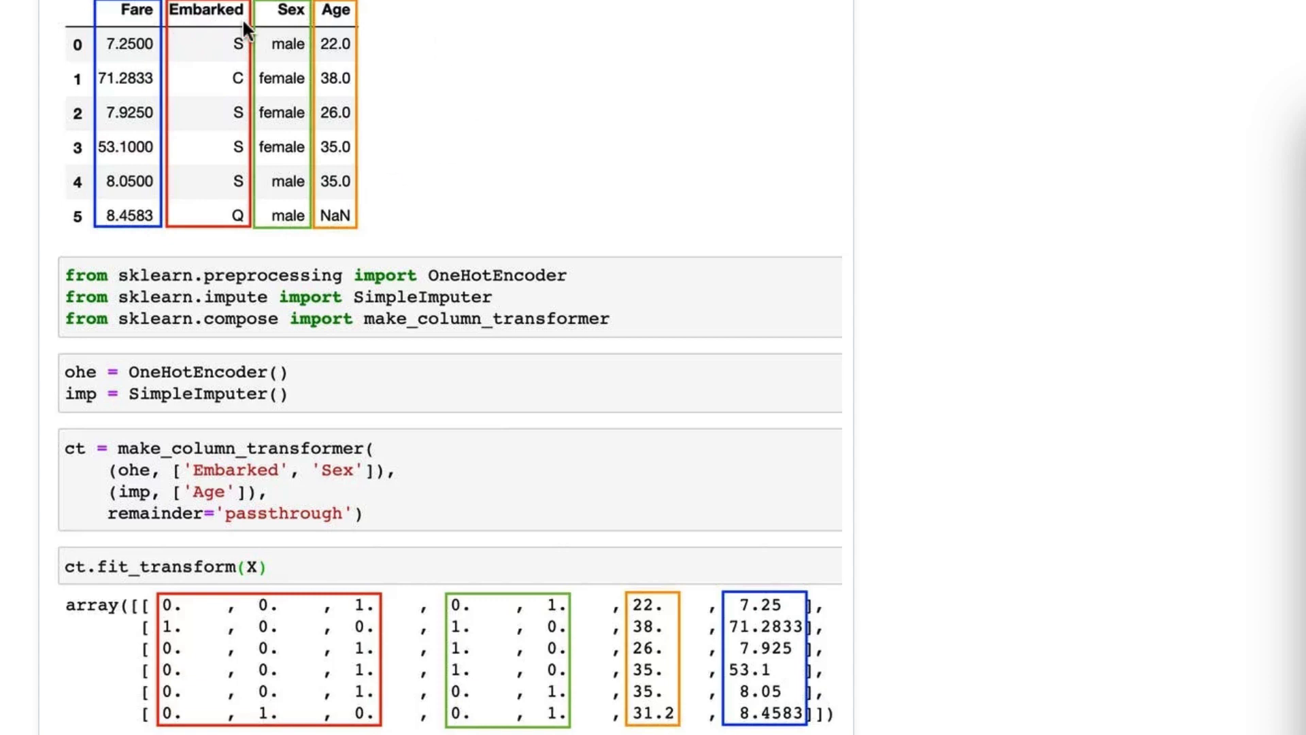
pyautogui.moveTo(98, 498)
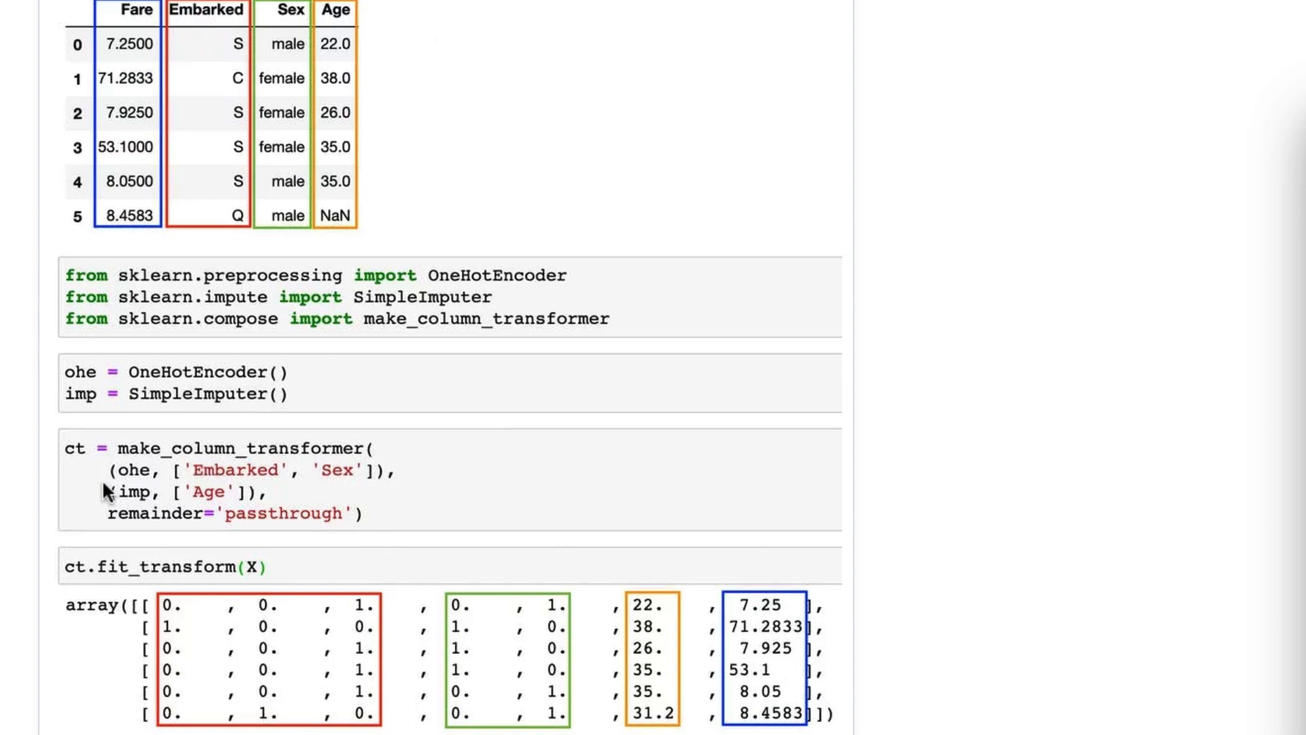
pyautogui.moveTo(185, 506)
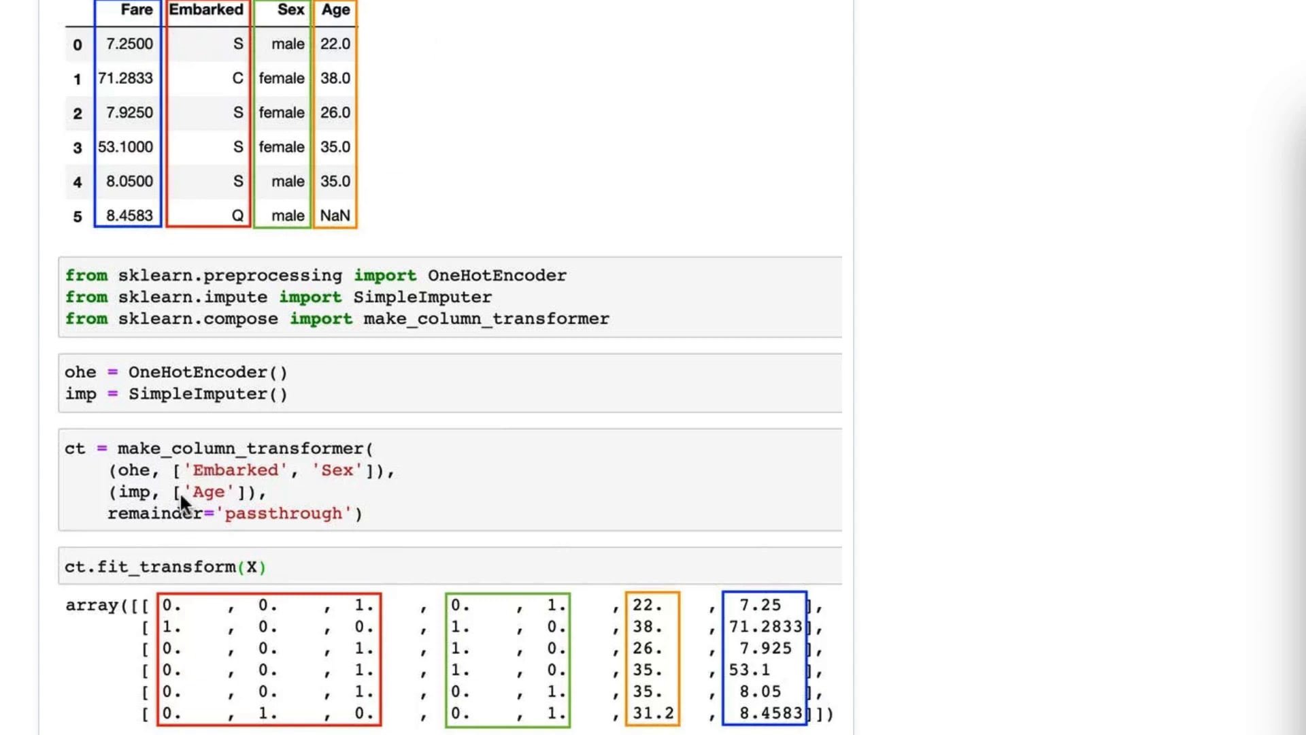